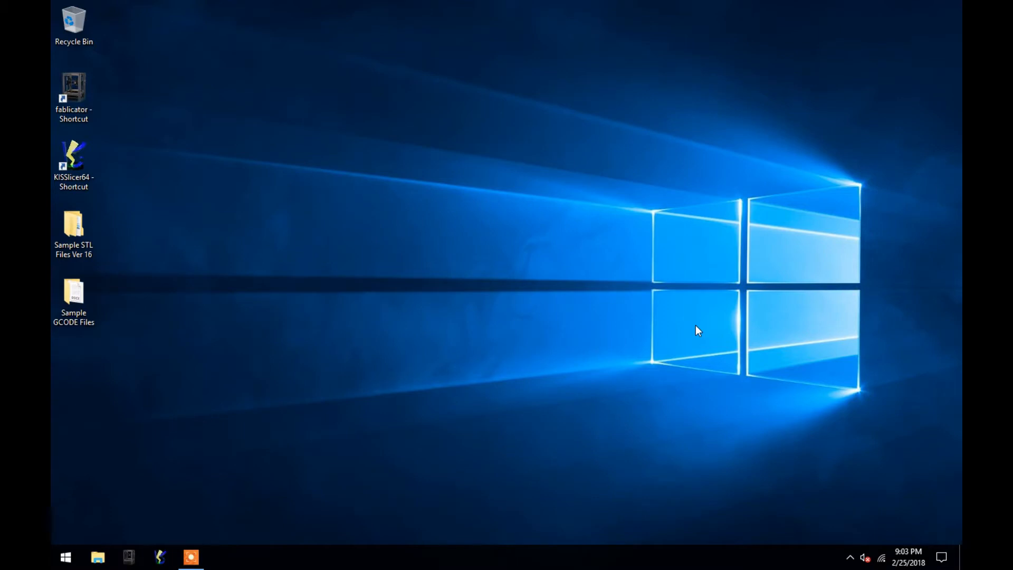
Launch KISSlicer PRO from its desktop shortcut
click(74, 161)
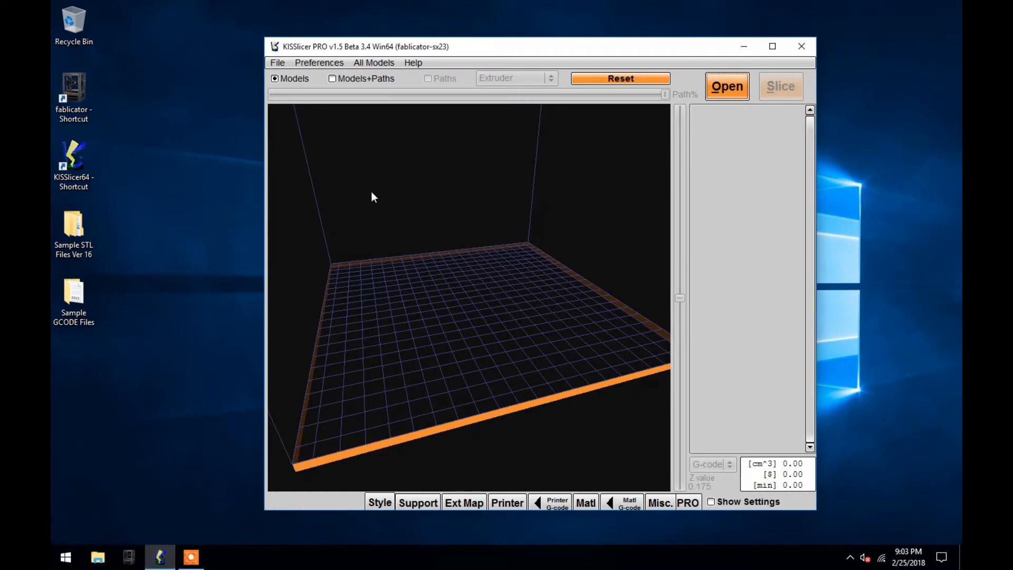
click(277, 62)
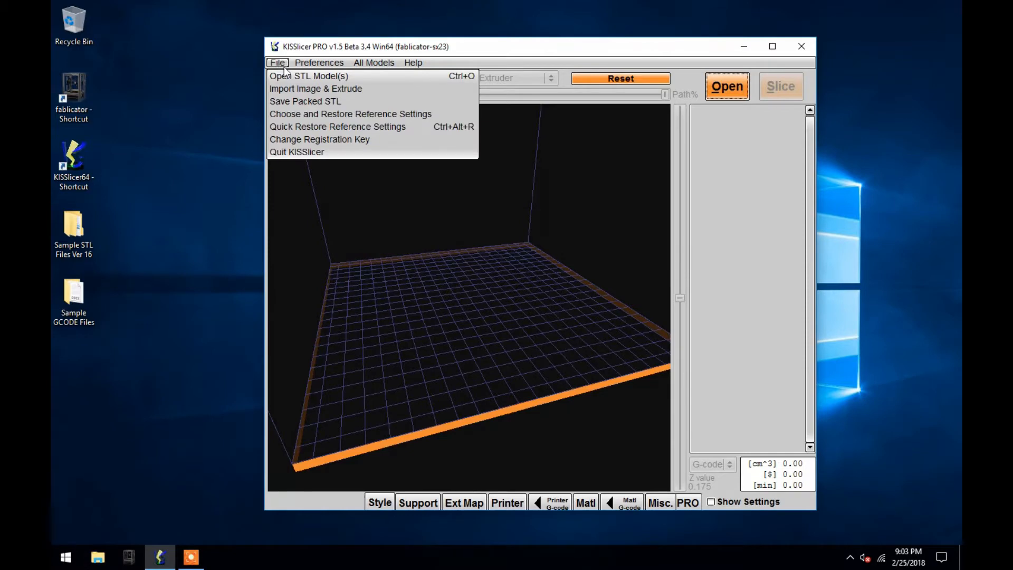
mouse_move(394, 81)
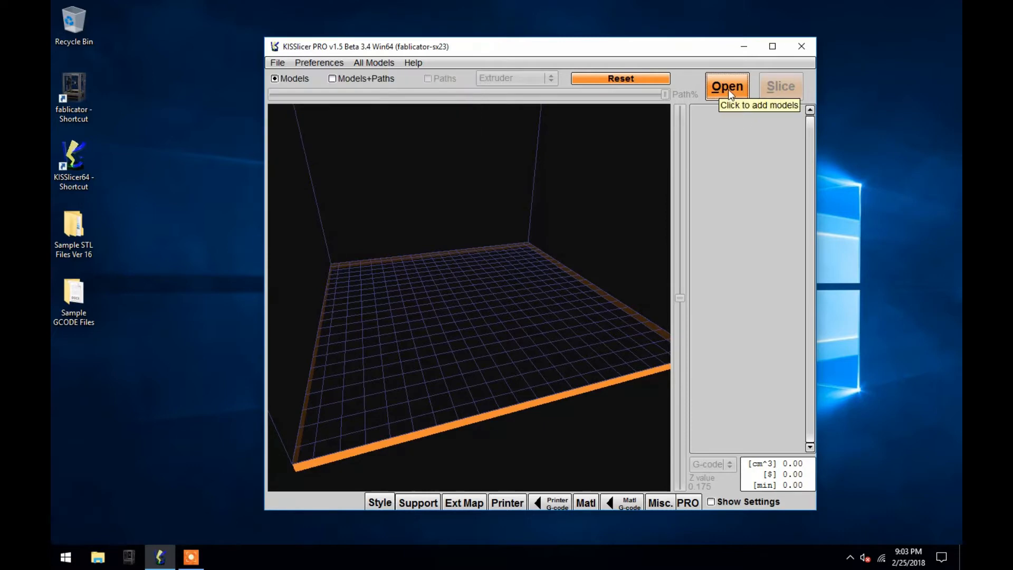
Load Ruler 6in from Desktop > Sample STL Files Ver 16 > Single Material > Mechanical and Structural Samples
click(726, 86)
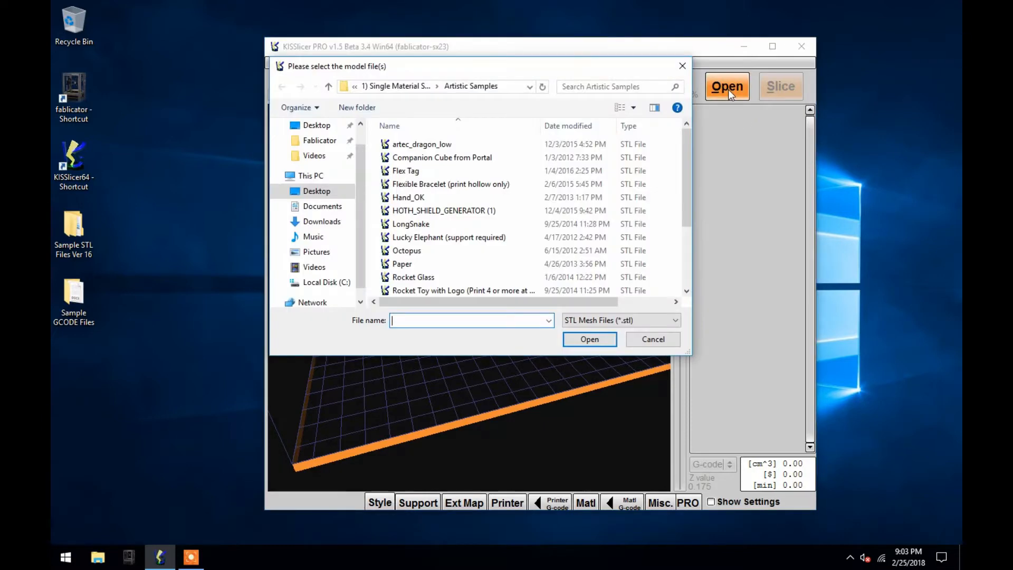
click(317, 191)
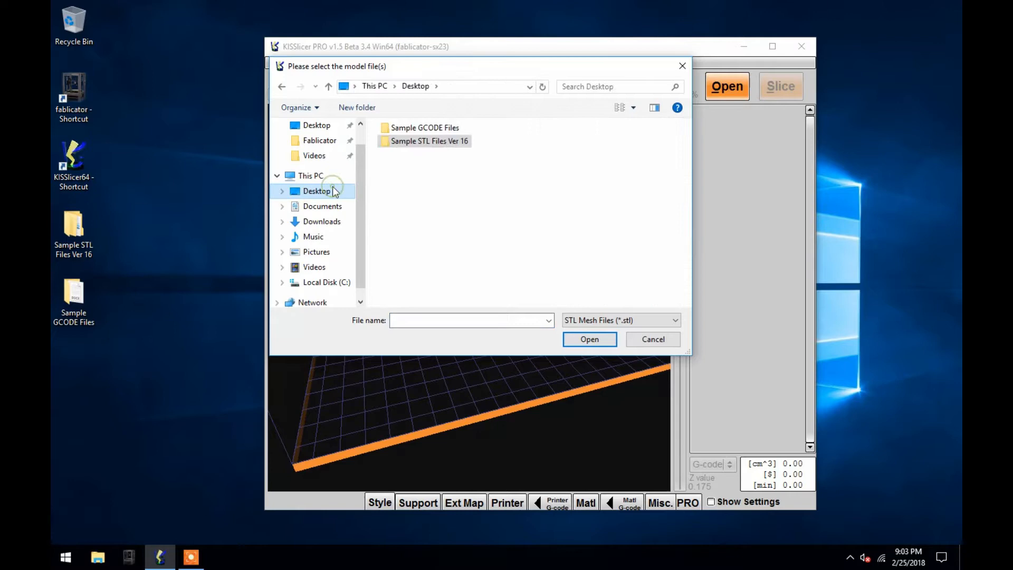
mouse_move(429, 141)
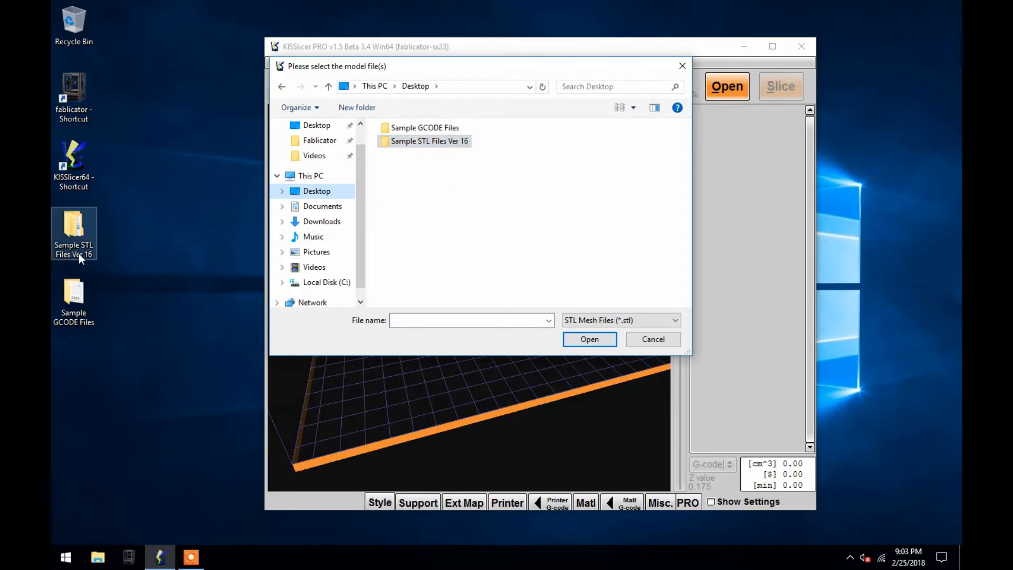
double_click(429, 140)
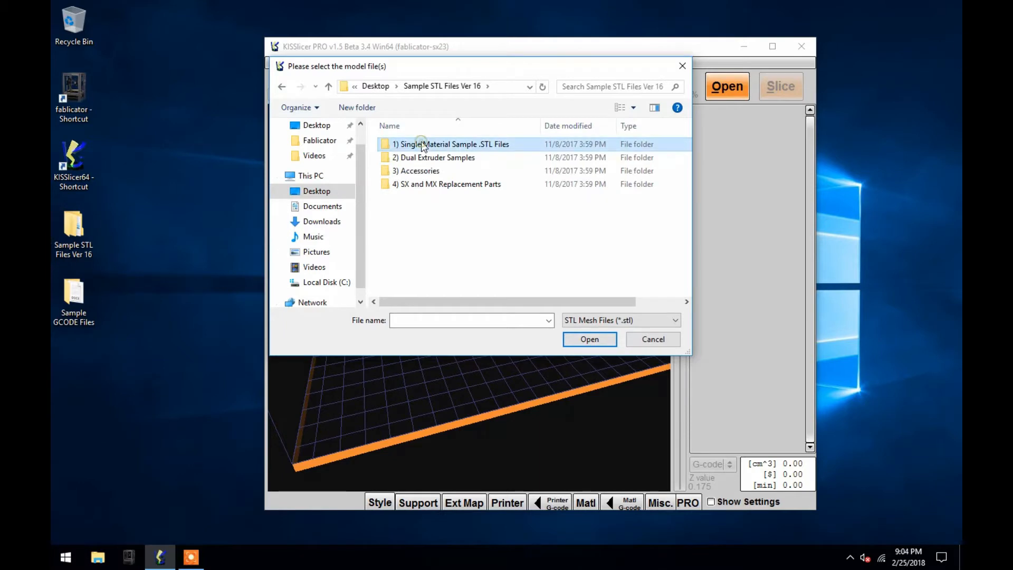
double_click(452, 145)
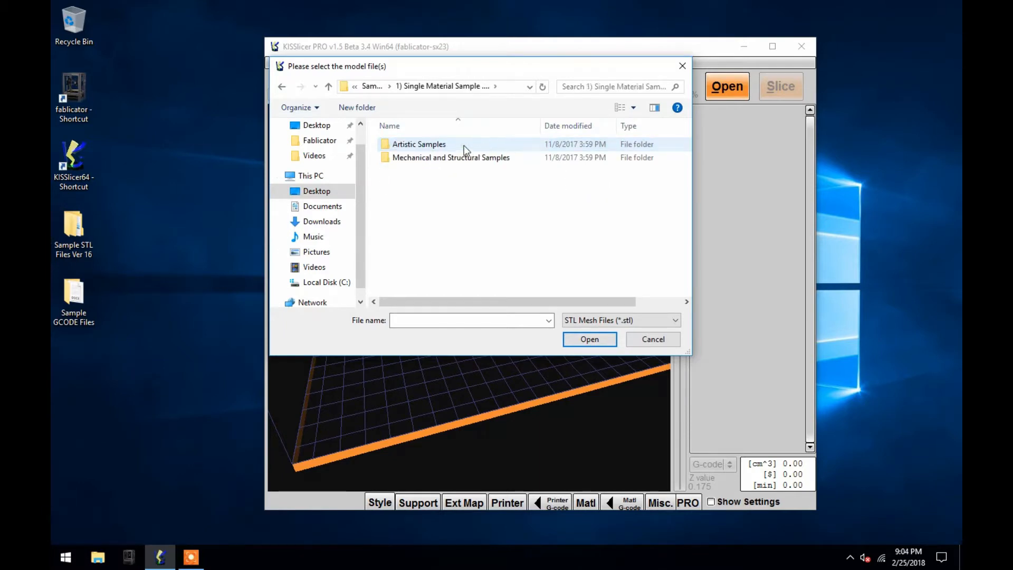
mouse_move(450, 158)
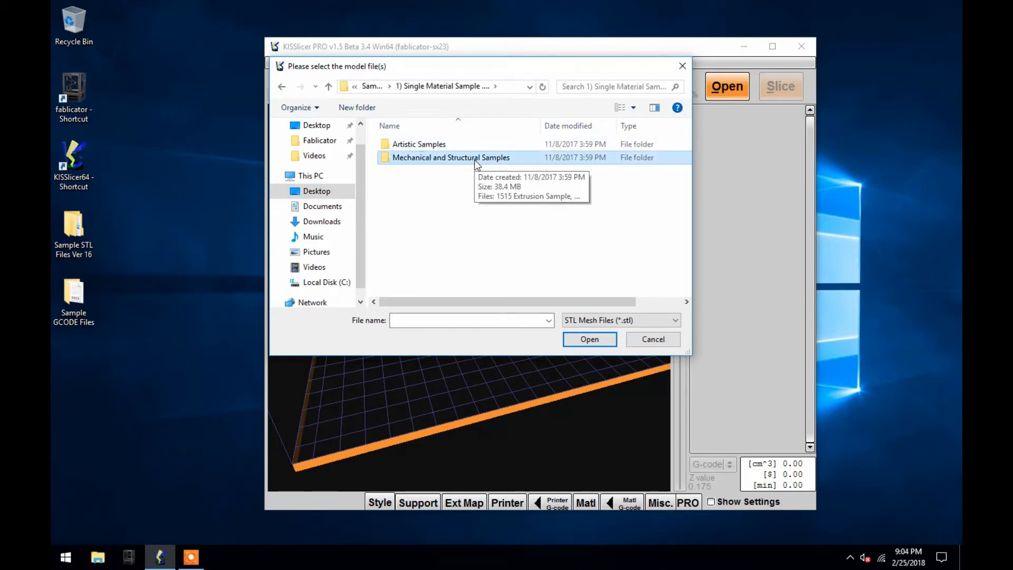
double_click(451, 157)
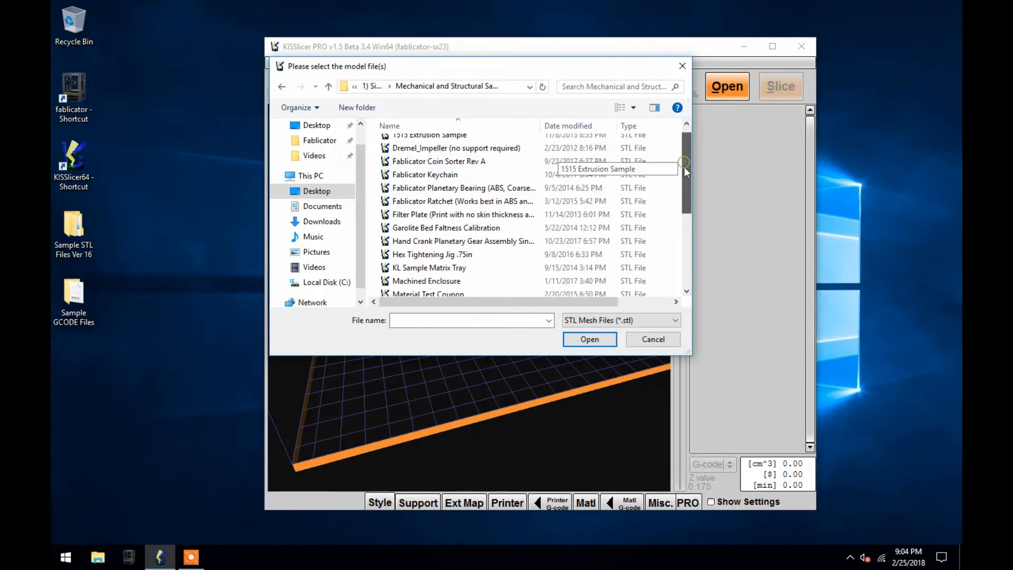
click(406, 247)
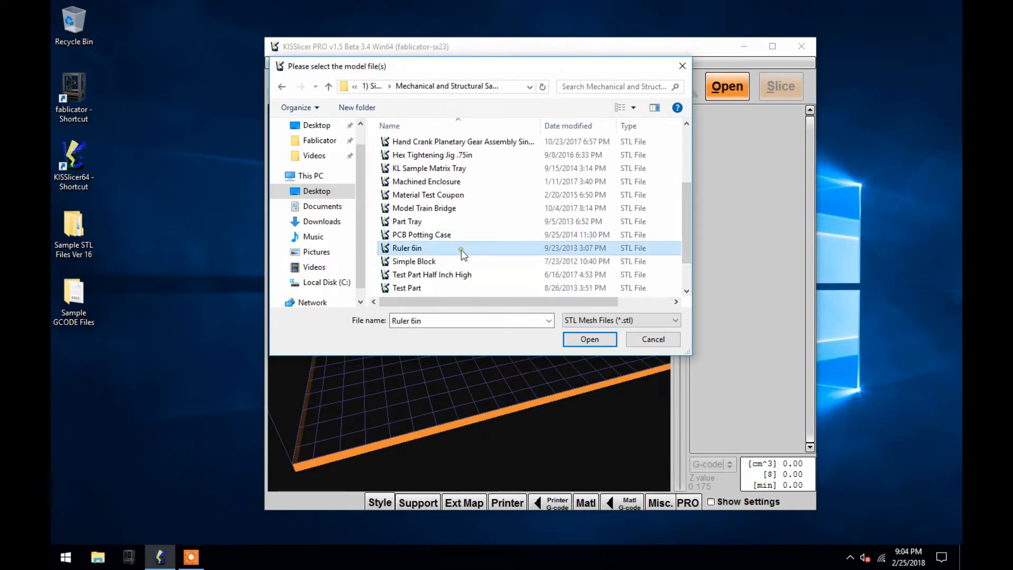
click(589, 338)
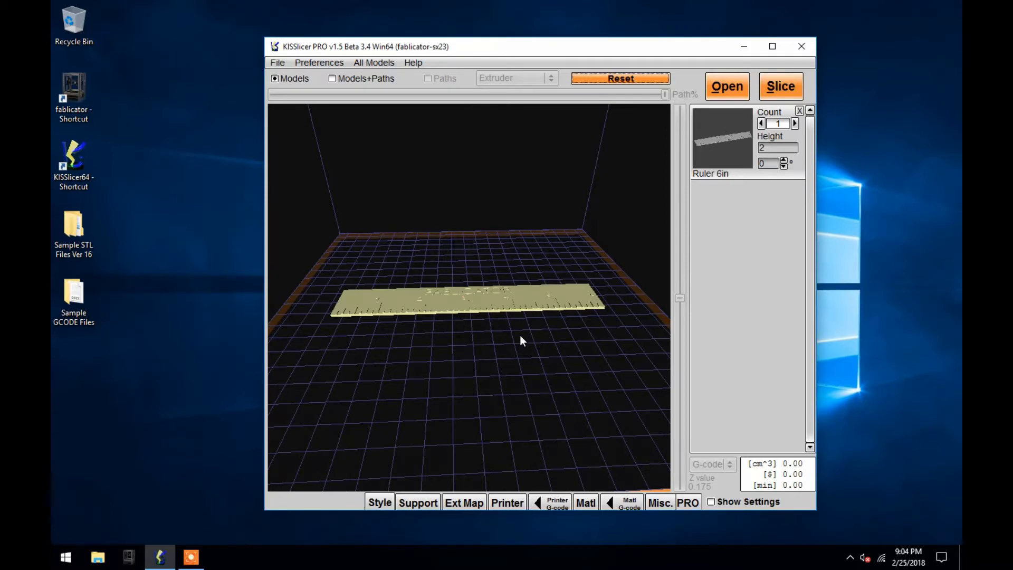
mouse_move(491, 248)
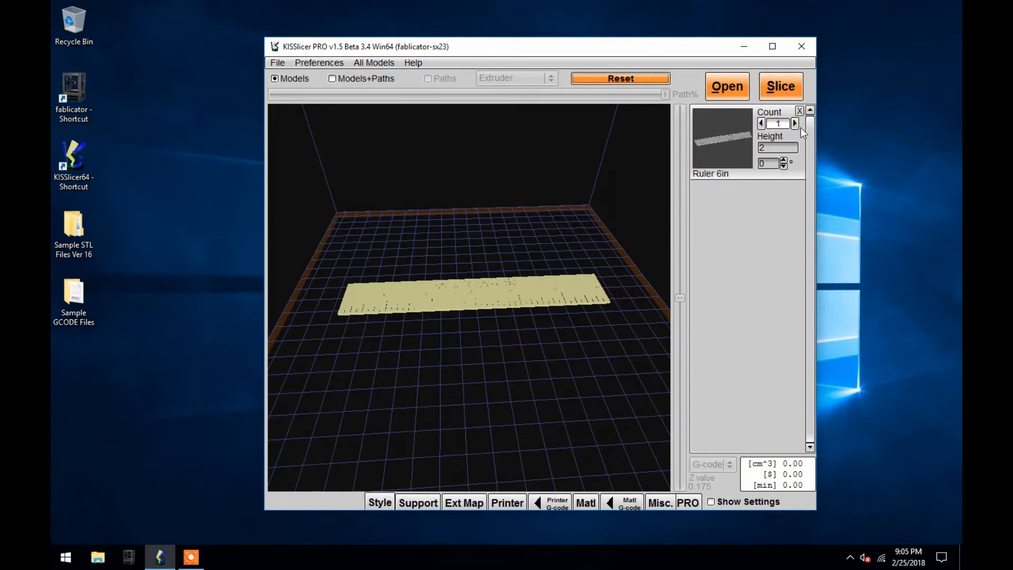
mouse_move(778, 121)
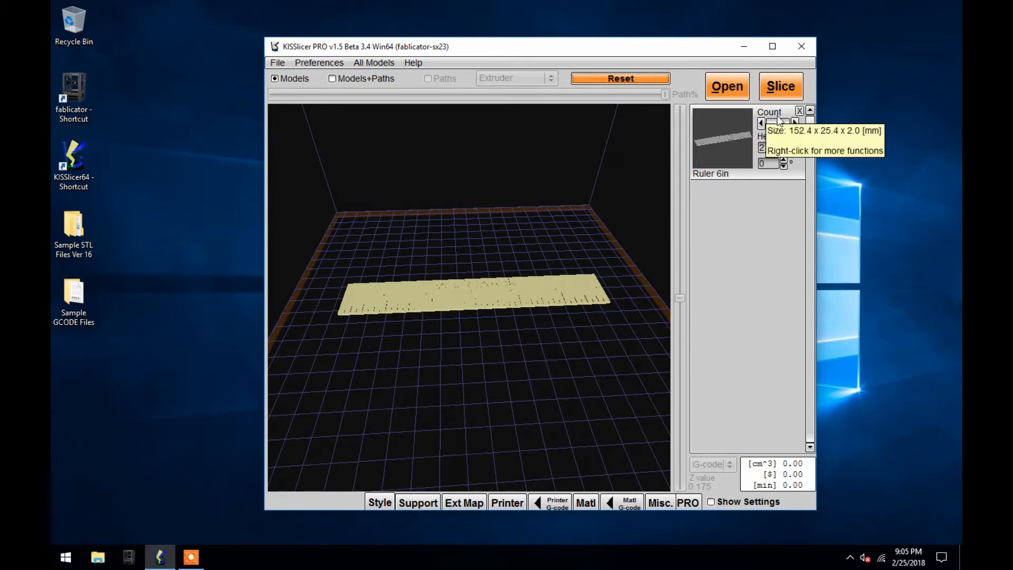
Raise the copy count to 3, try rotating to 90 degrees, then return rotation to 0
click(795, 123)
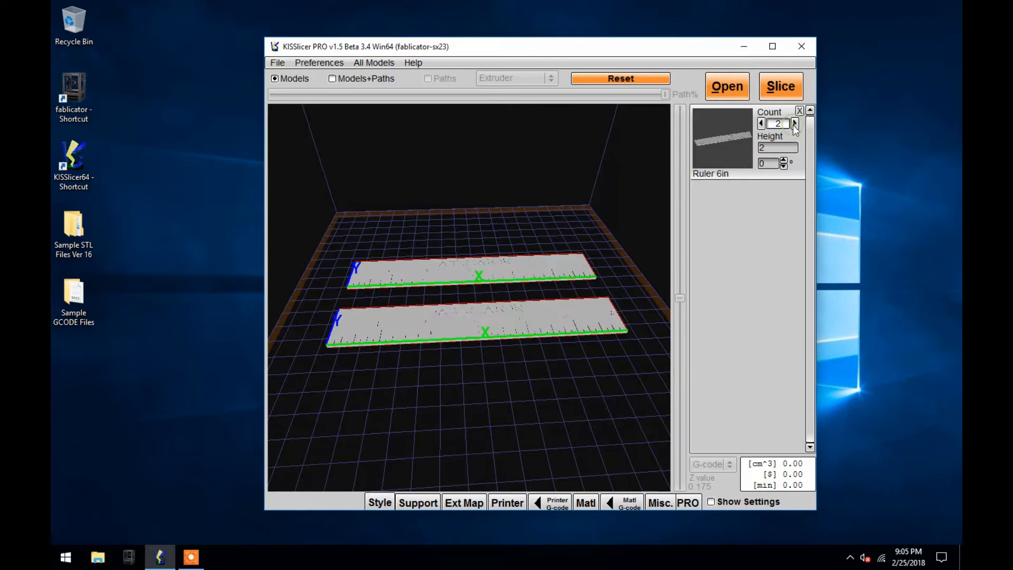
click(794, 123)
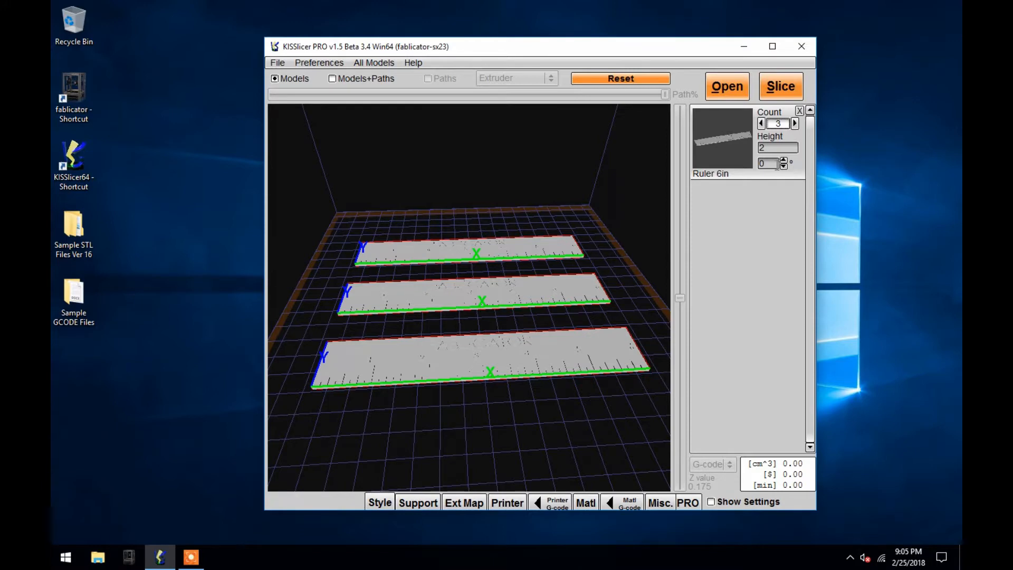
click(783, 160)
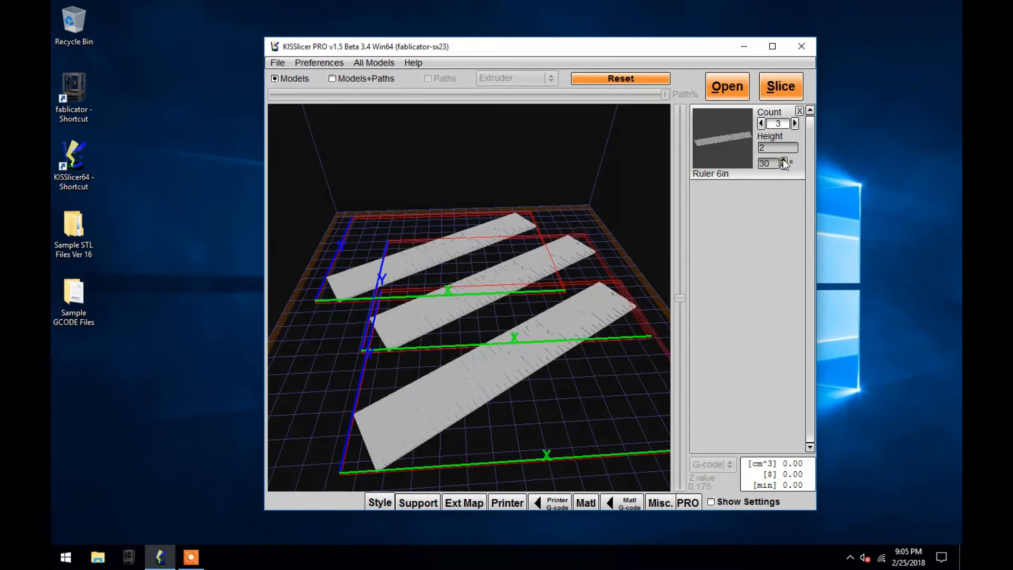
click(784, 160)
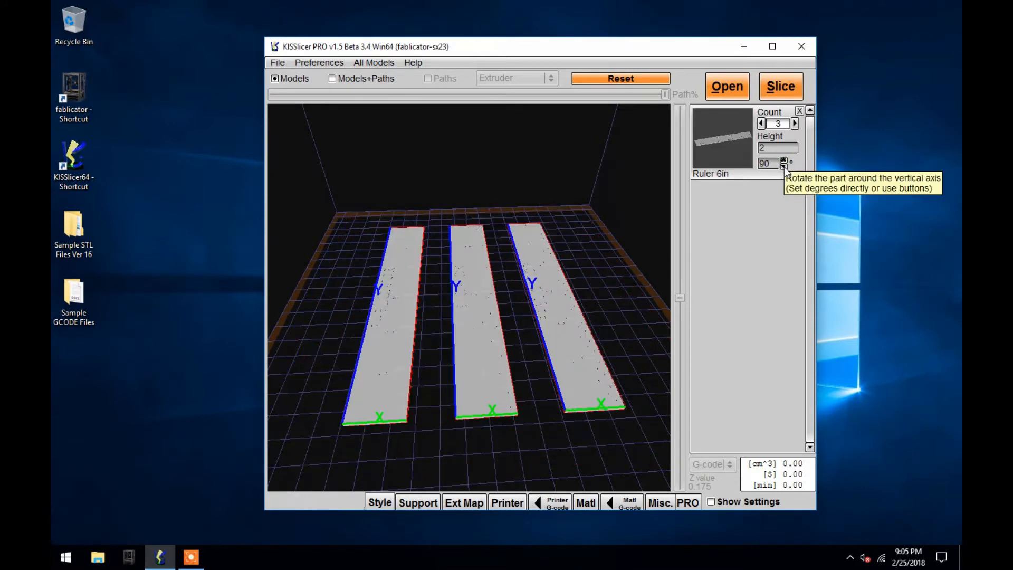
click(785, 165)
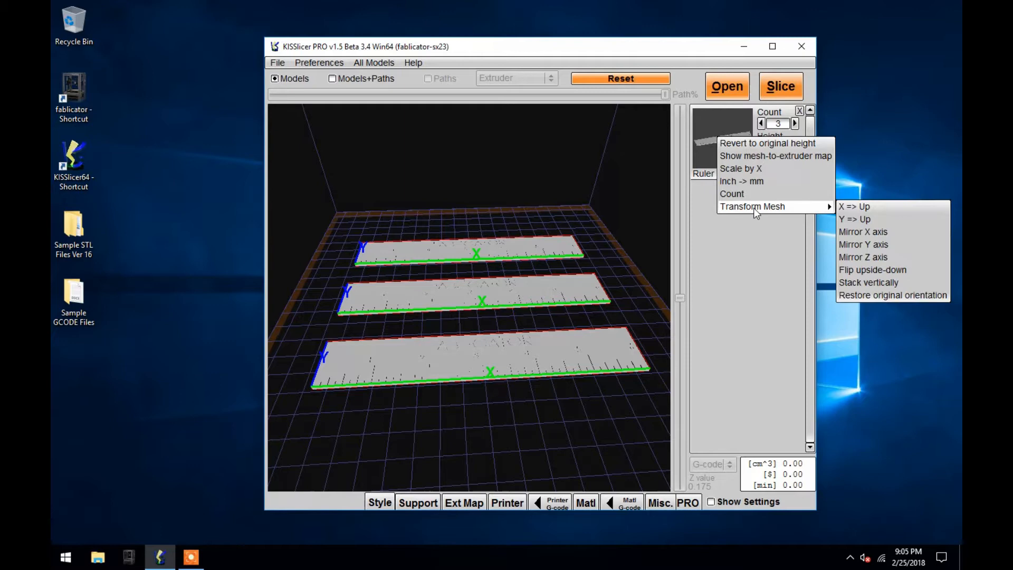
mouse_move(853, 217)
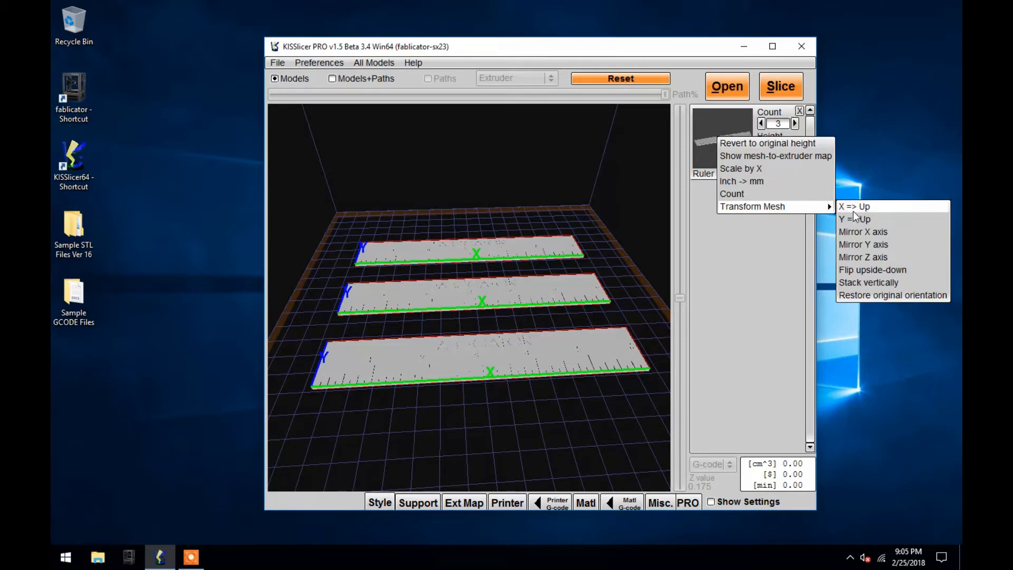
click(853, 206)
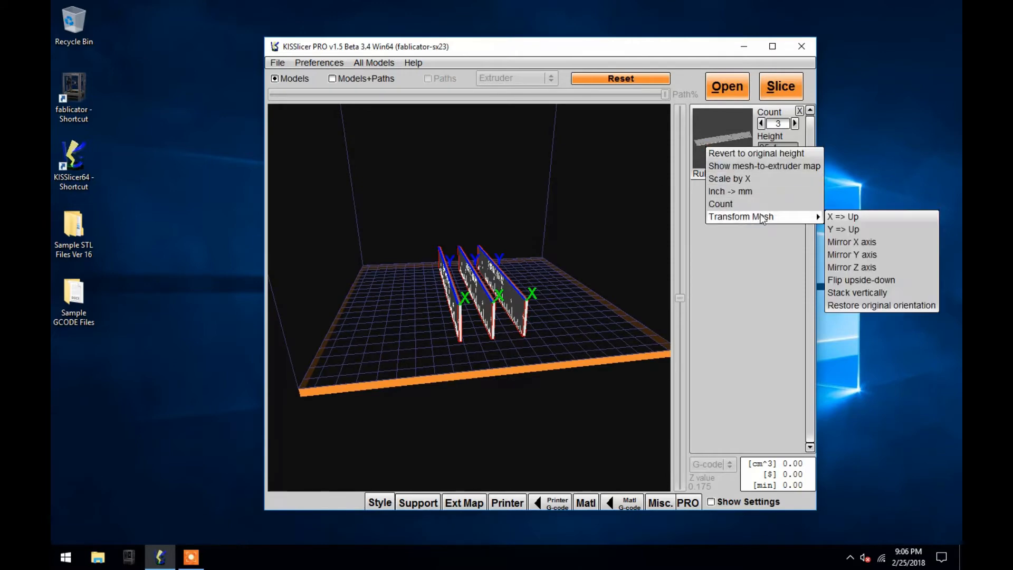
mouse_move(877, 254)
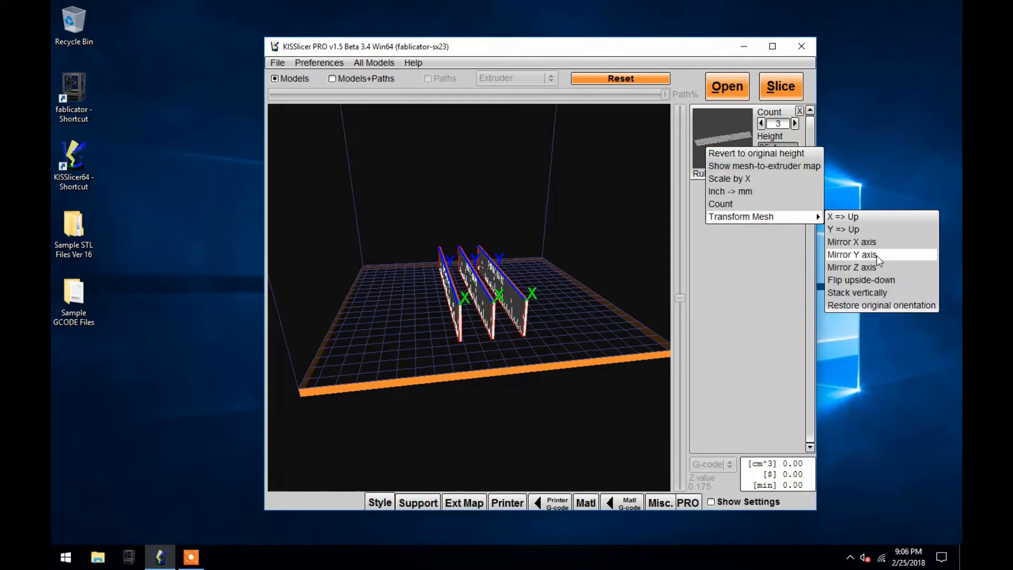
click(857, 292)
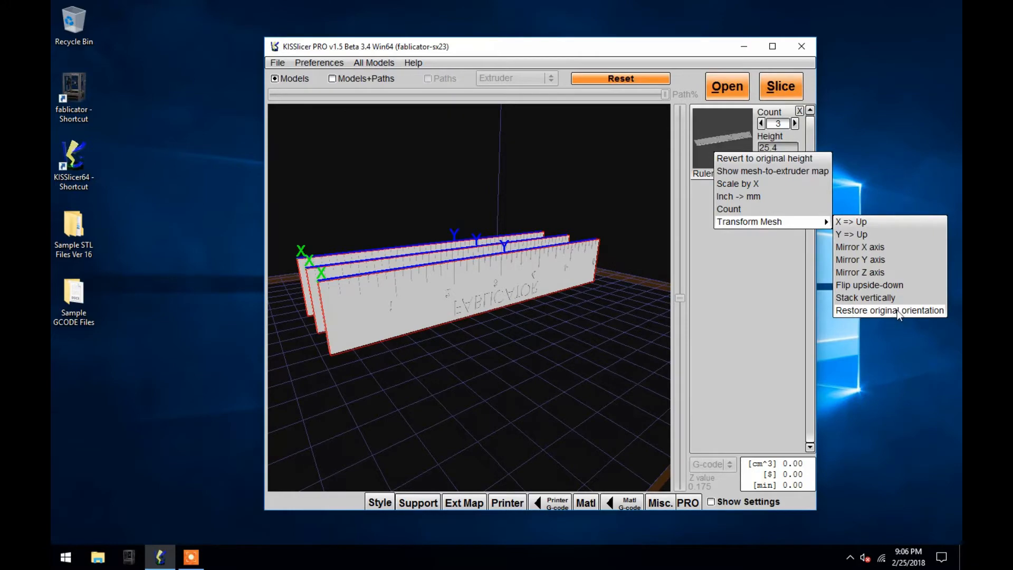
click(869, 285)
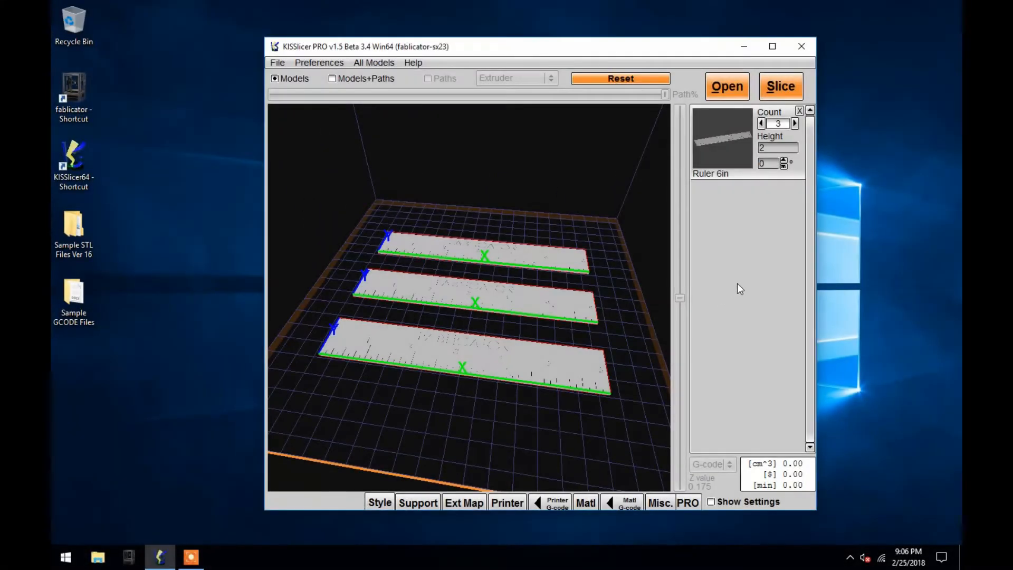
Scale the rulers by a factor of 2 via the right-click menu, then confirm the scaling again
right_click(721, 138)
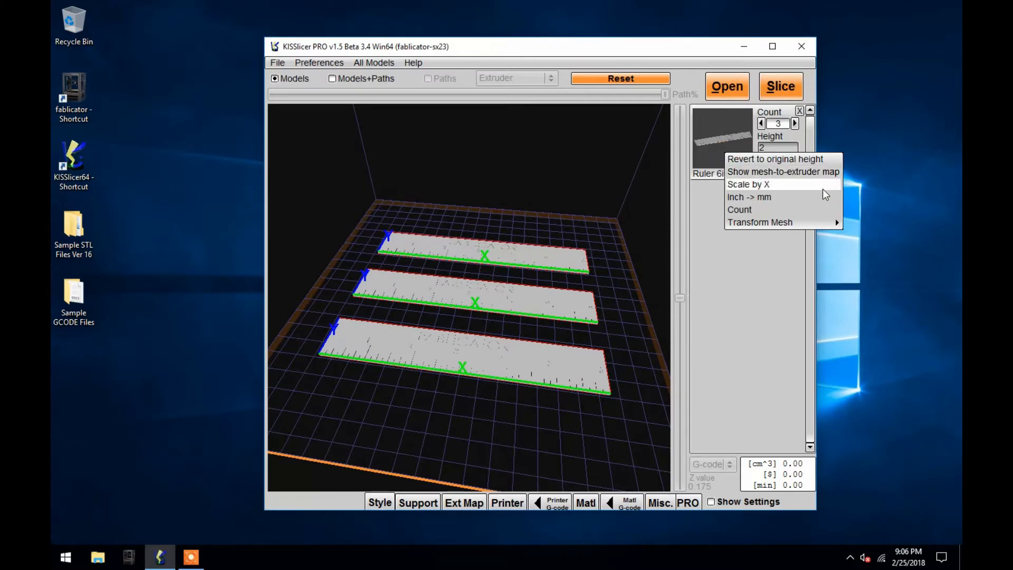
mouse_move(779, 190)
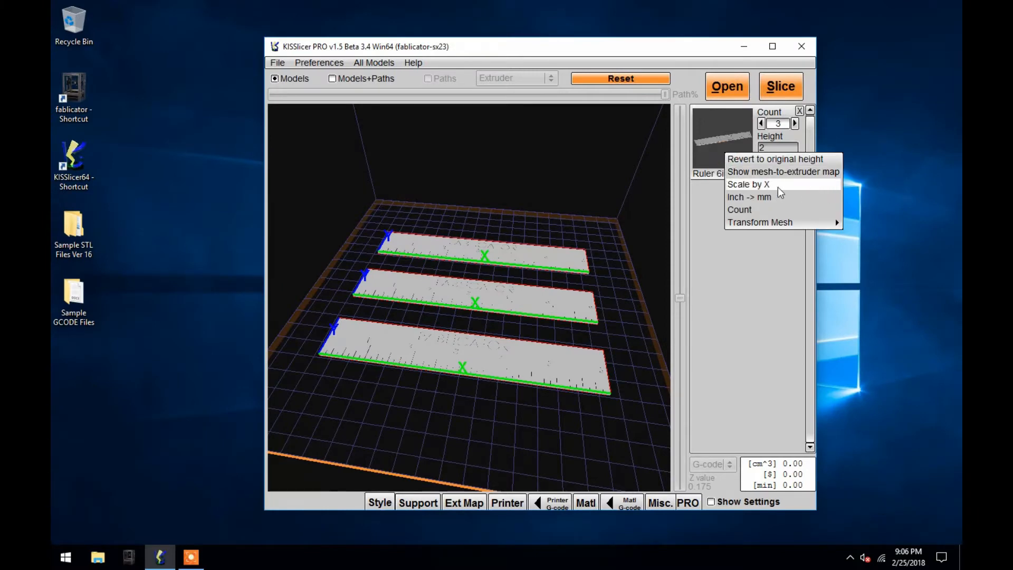
click(747, 184)
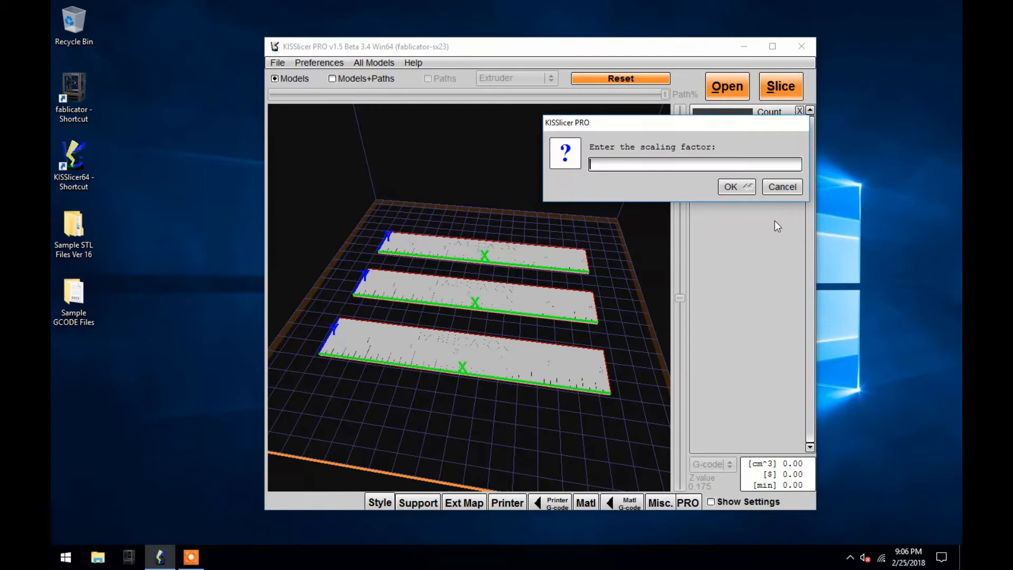
text(2)
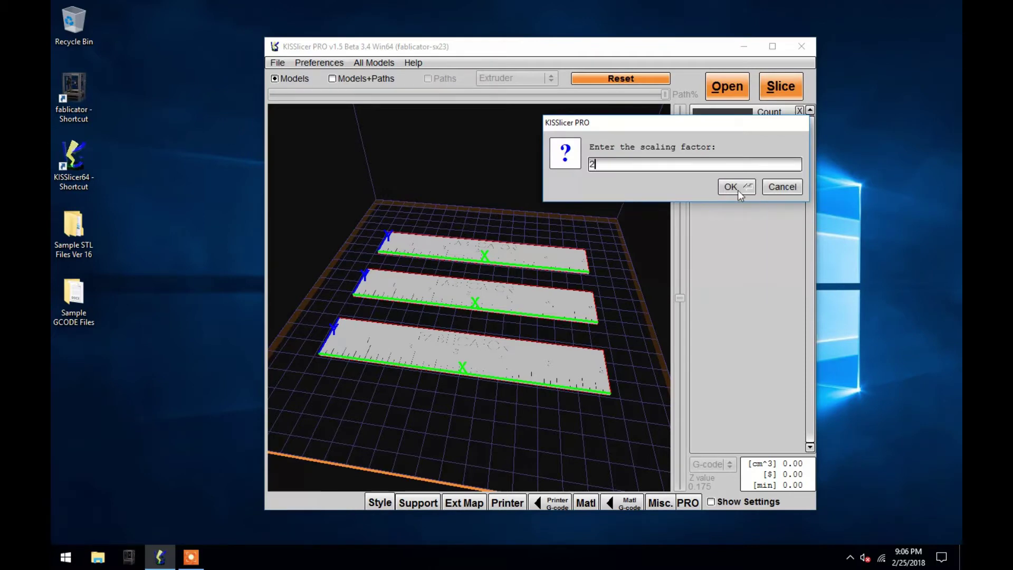
click(730, 186)
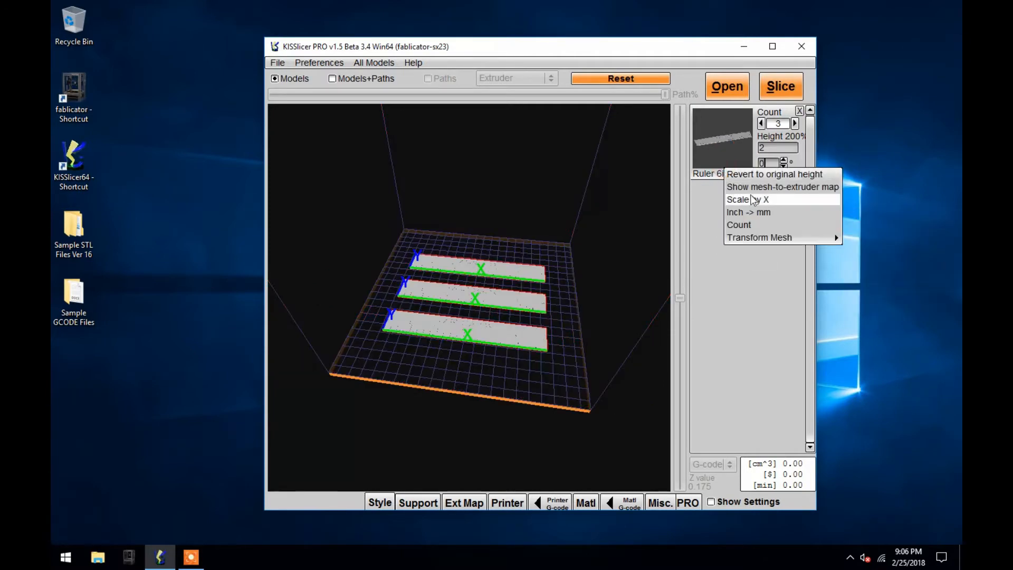
click(747, 199)
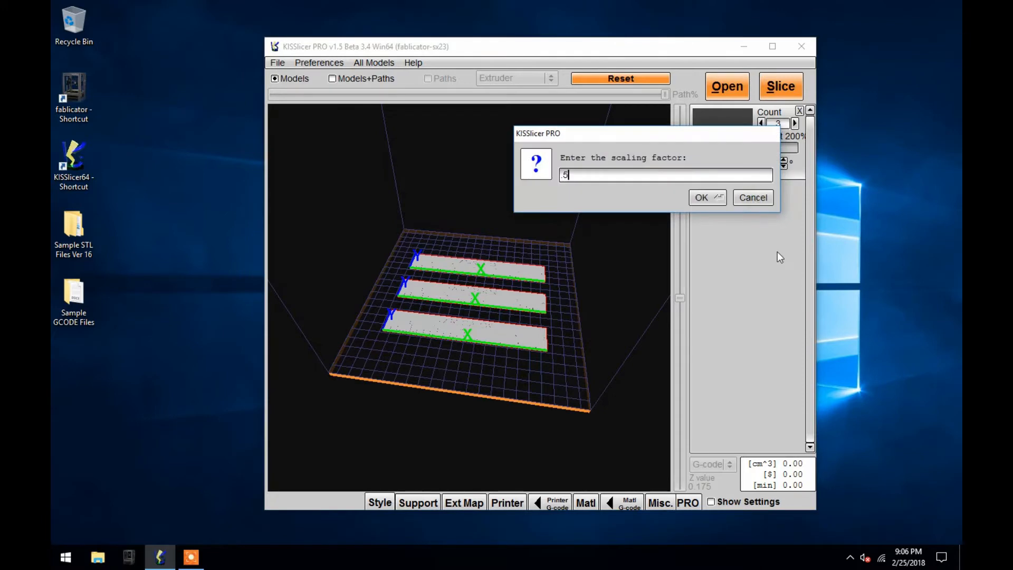
click(701, 198)
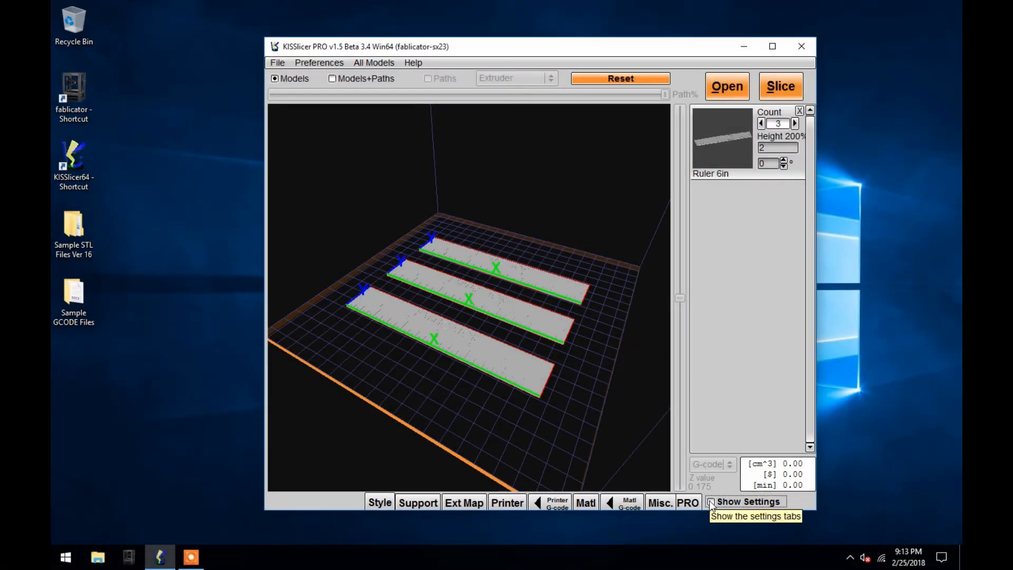
Show the settings panels, then close and relaunch KISSlicer64 from the desktop shortcut
click(710, 502)
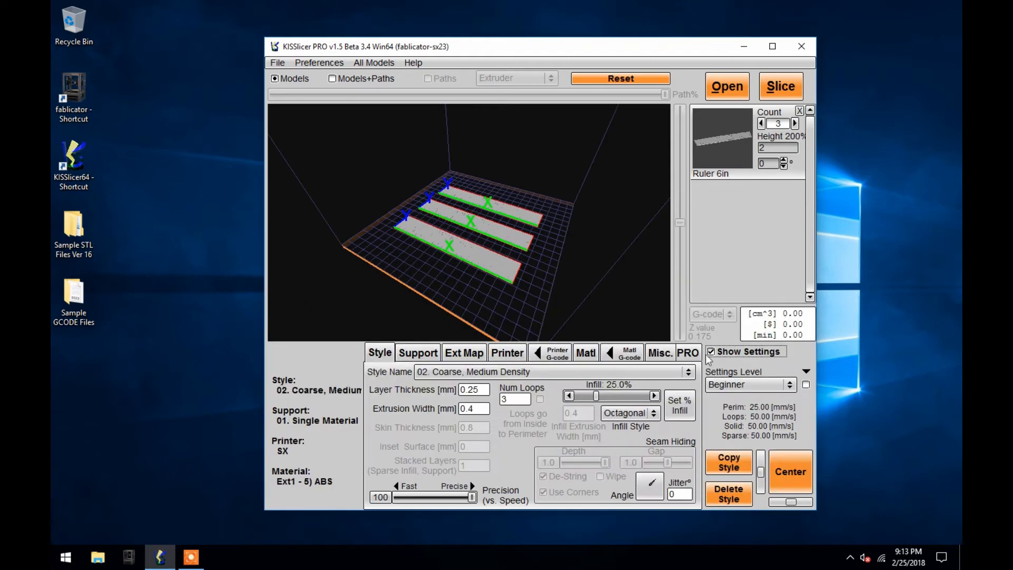
mouse_move(700, 262)
text(10)
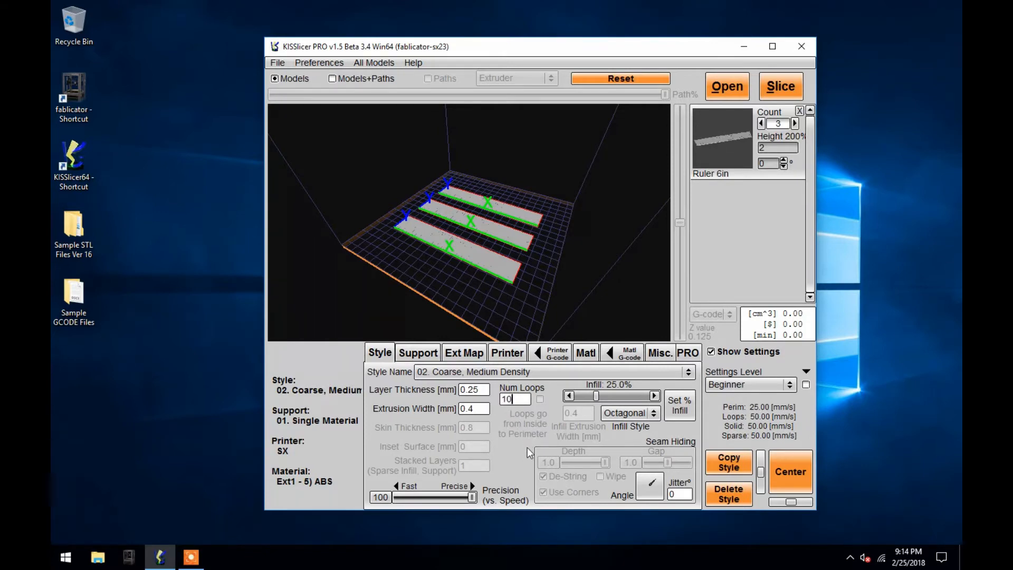
mouse_move(864, 103)
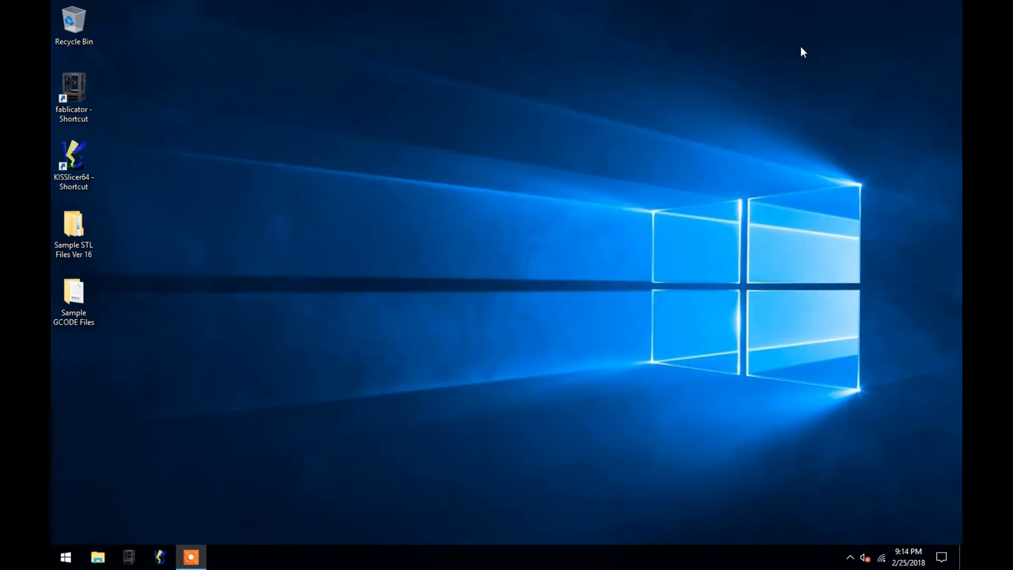
click(74, 163)
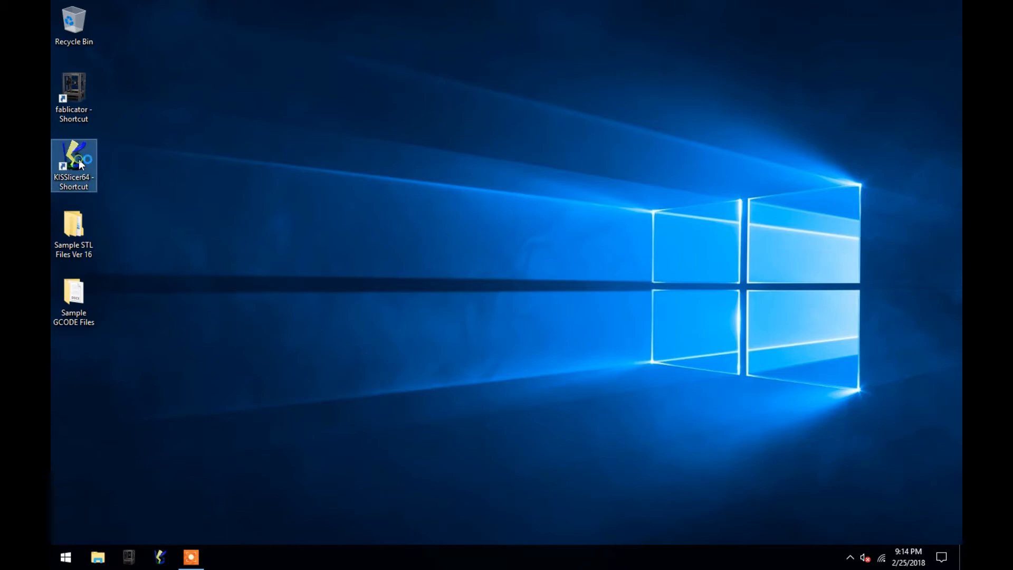
double_click(74, 166)
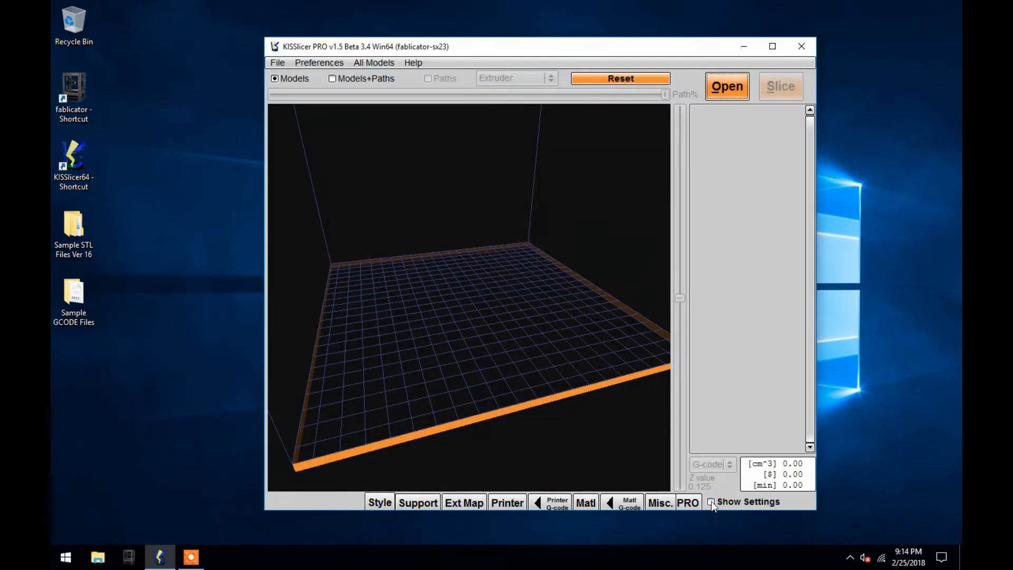
Show the settings panels and switch the style preset to 05. Medium, Solid
click(710, 503)
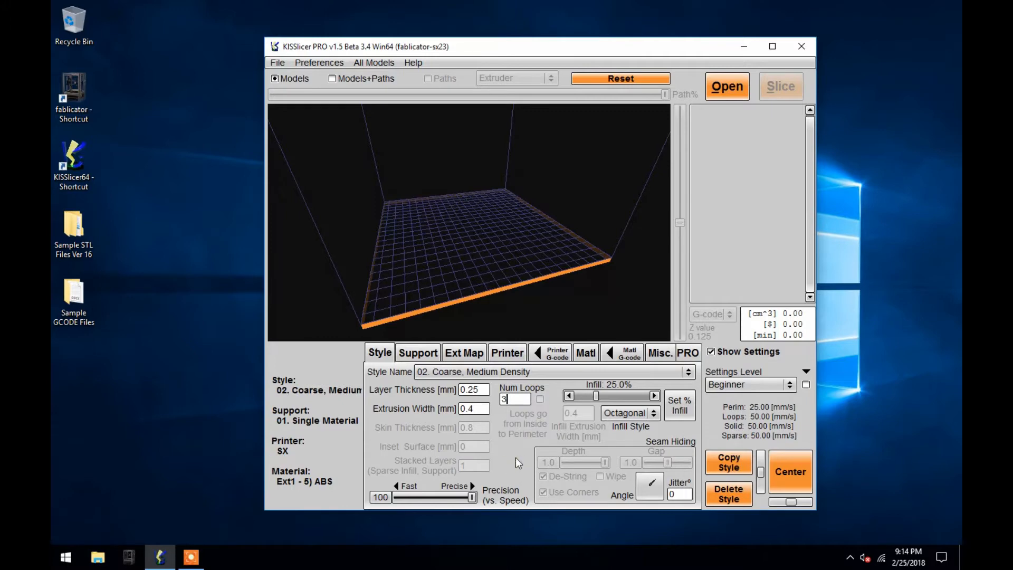
mouse_move(579, 374)
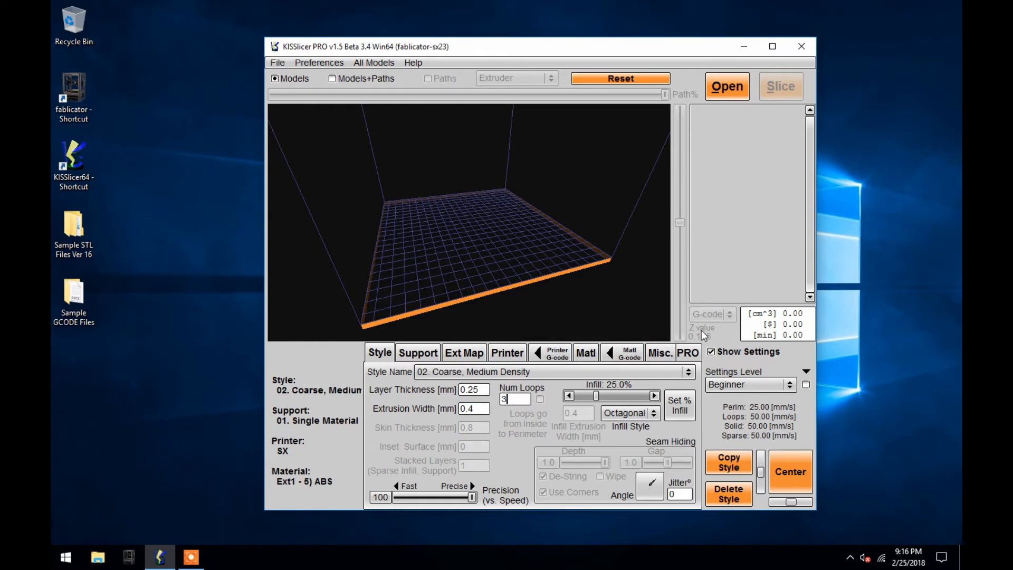
click(689, 370)
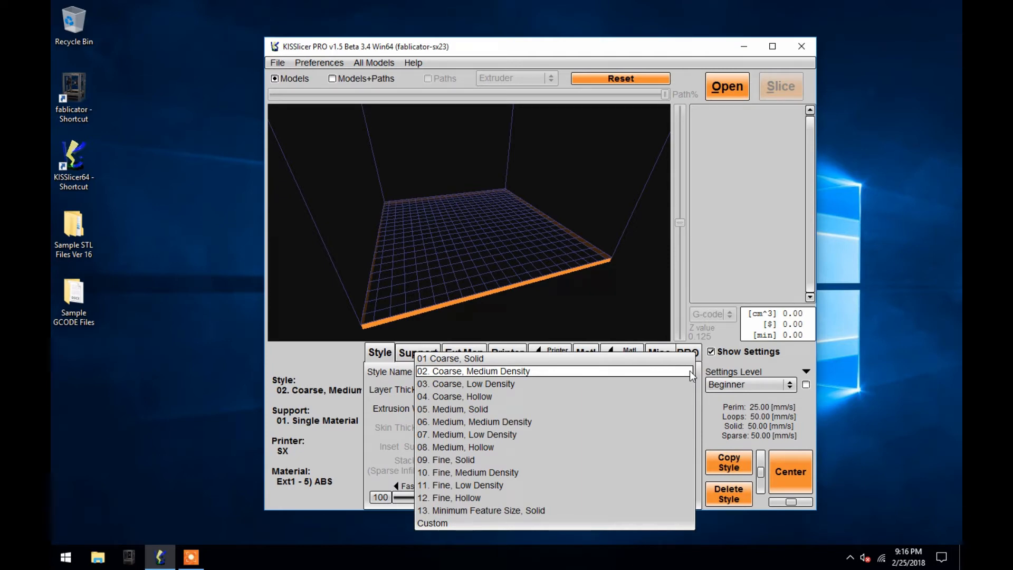
mouse_move(450, 359)
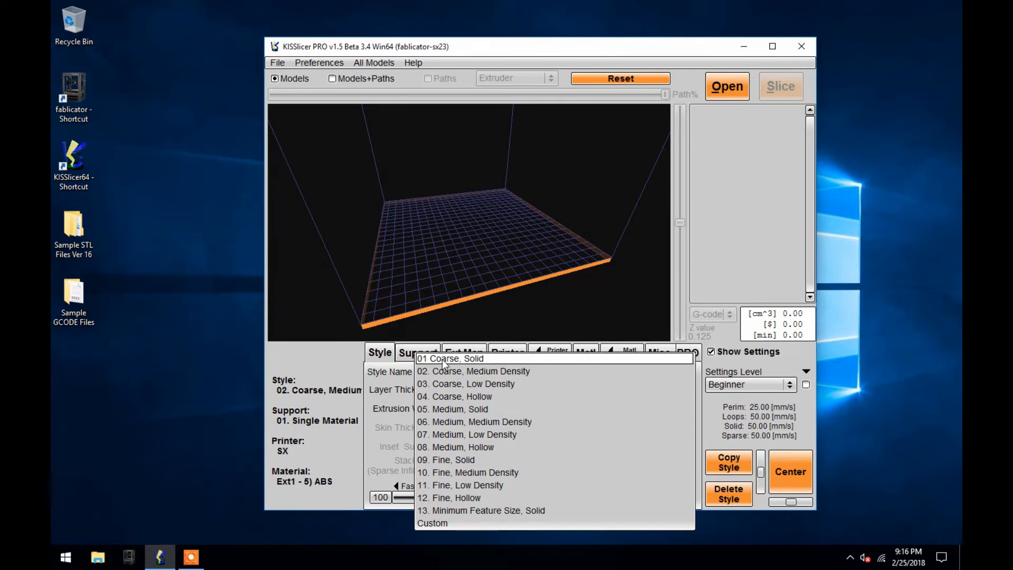
mouse_move(453, 421)
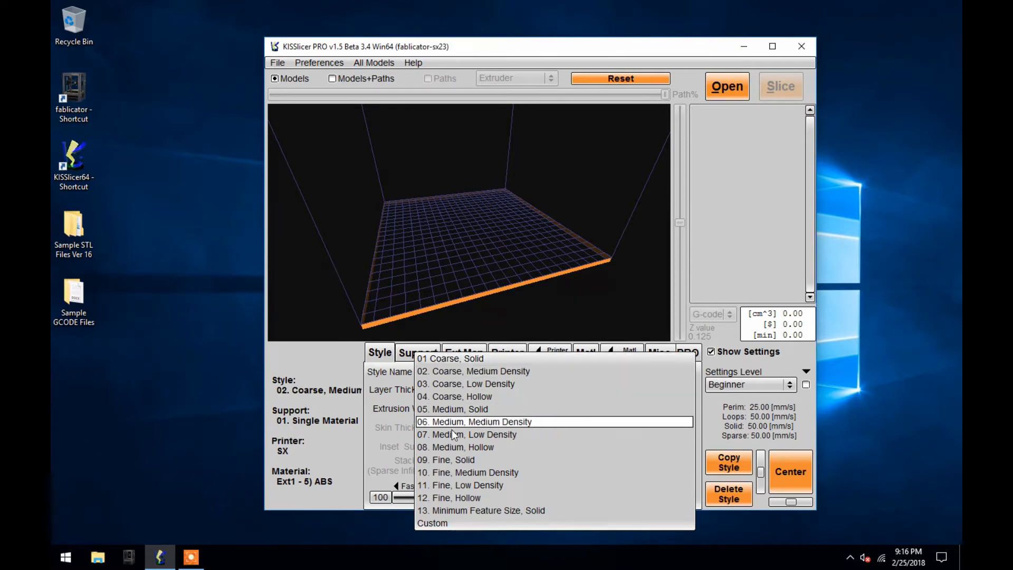
mouse_move(461, 486)
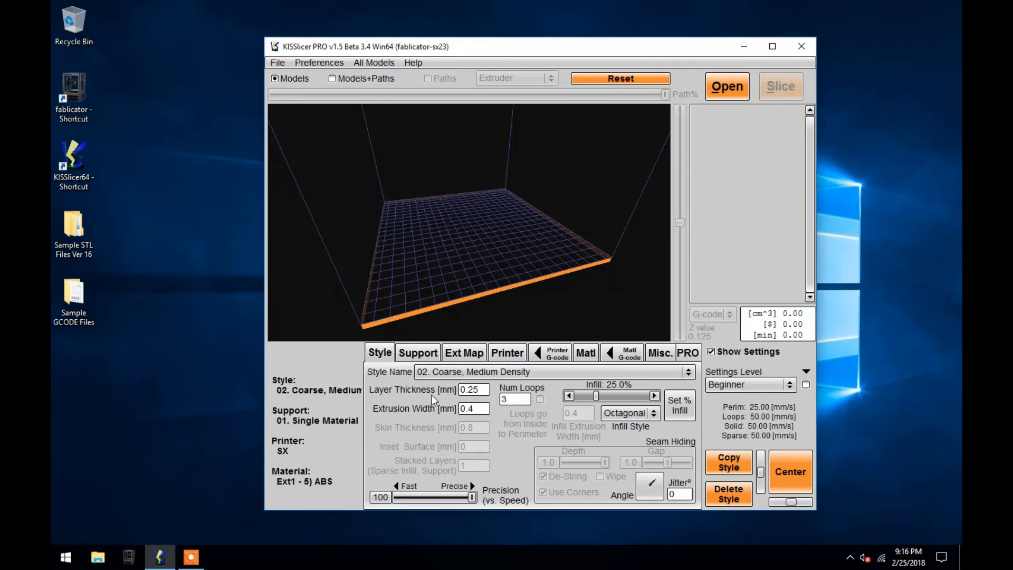
click(687, 371)
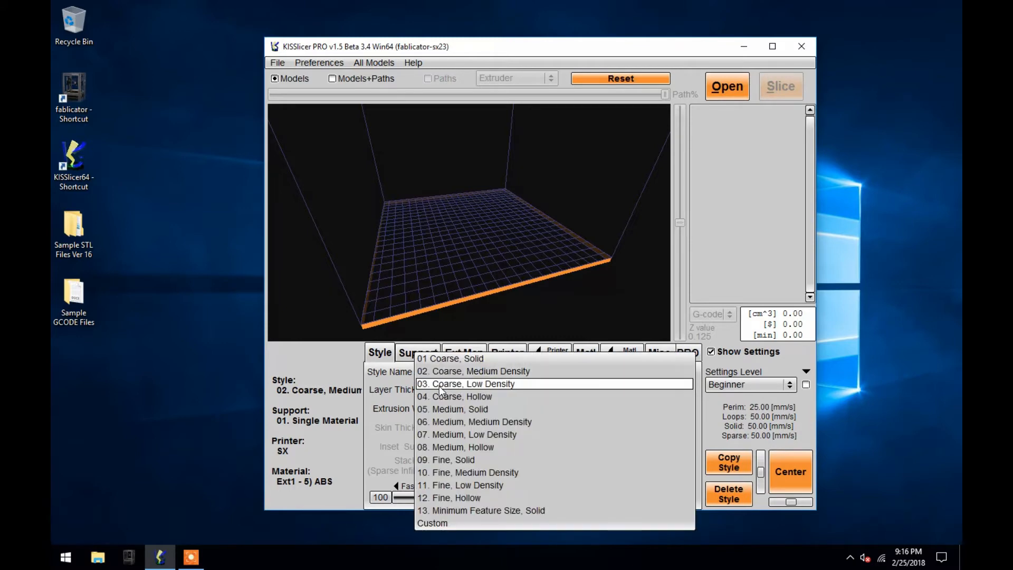
click(453, 409)
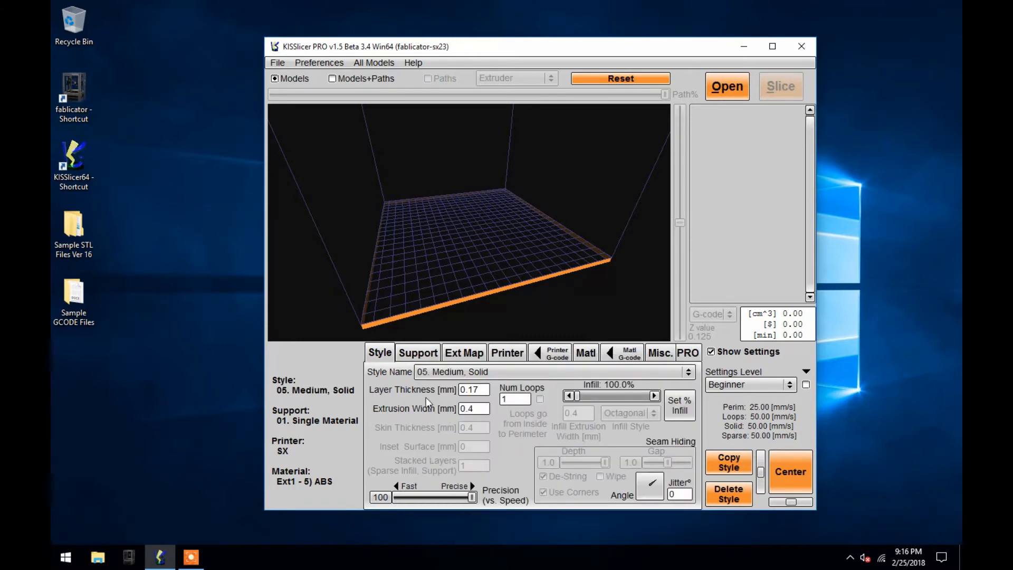
Try 09. Fine, Solid, then return the style to 02. Coarse, Medium Density
click(687, 371)
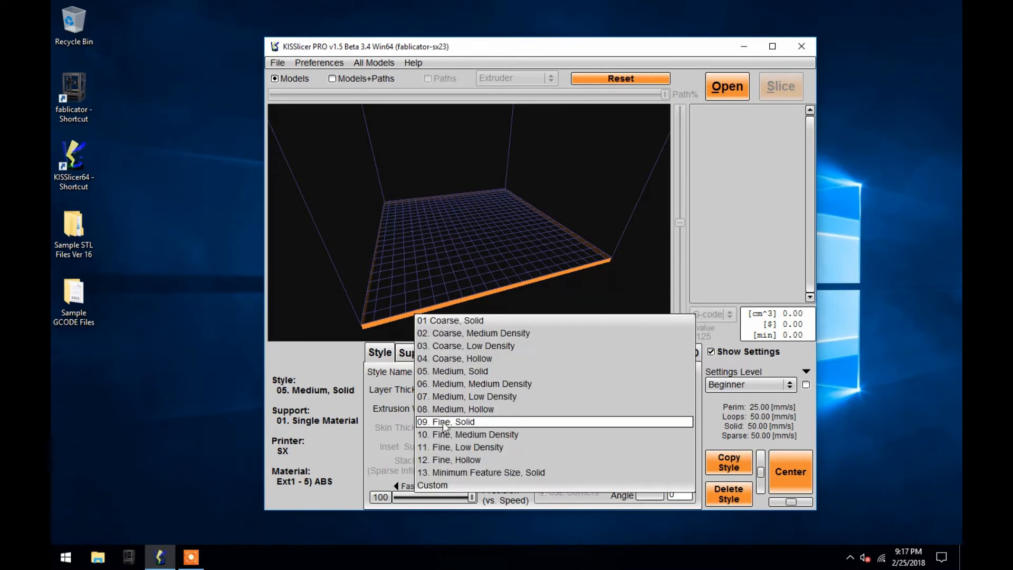
click(444, 421)
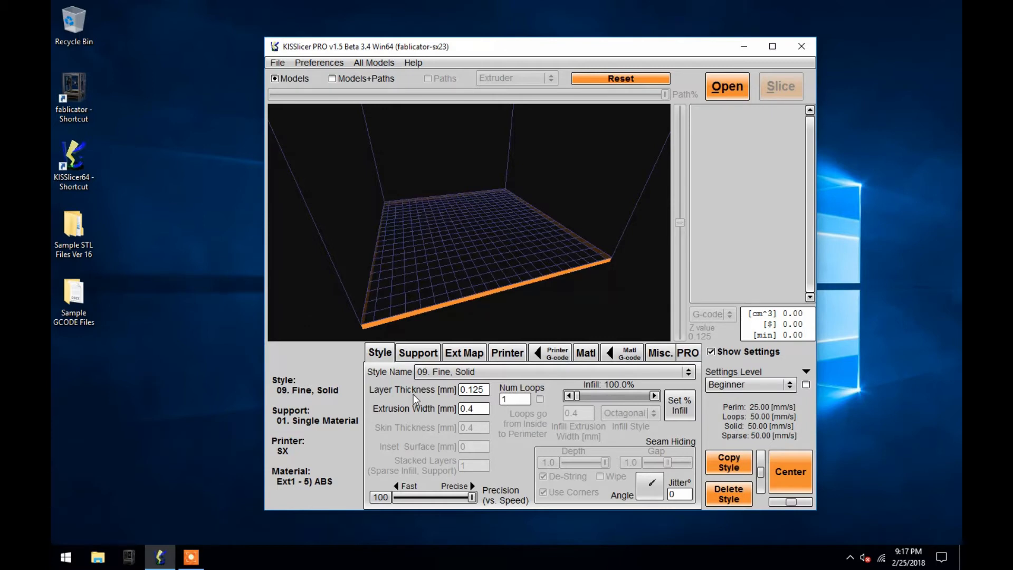
click(687, 370)
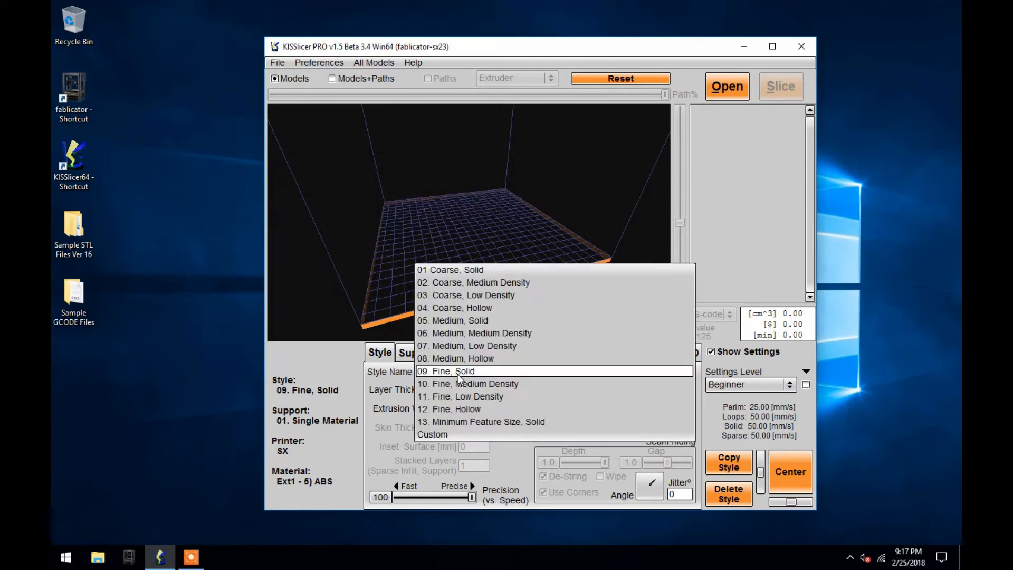
click(479, 283)
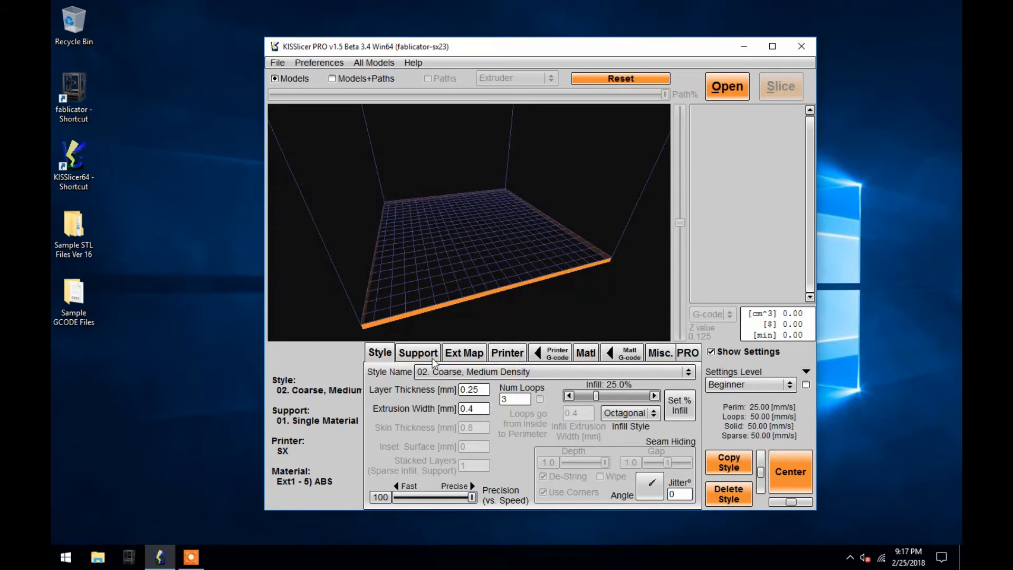
mouse_move(512, 378)
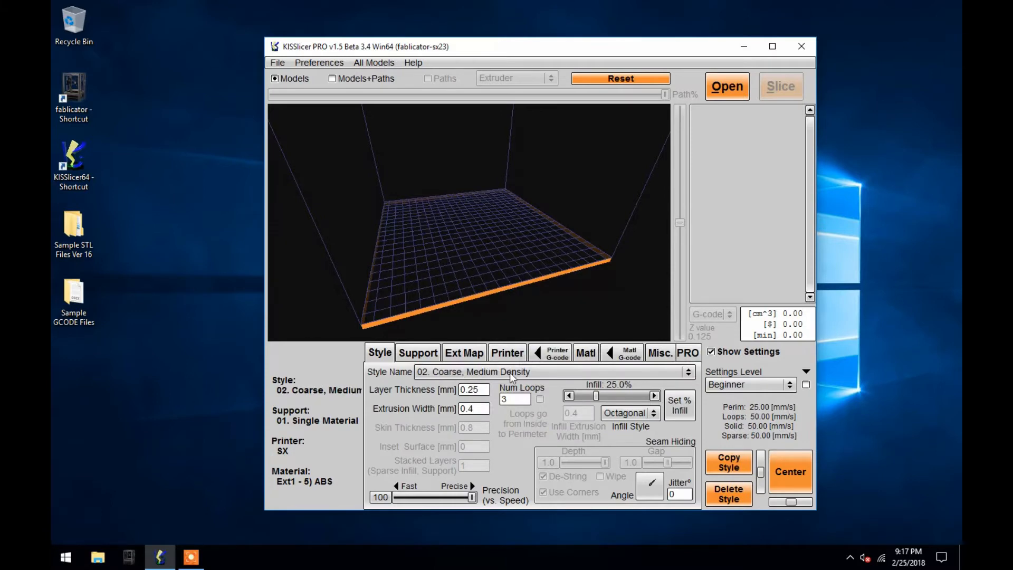
Compare 05. Medium, Solid and 07. Medium, Low Density, settling on 05. Medium, Solid
click(687, 371)
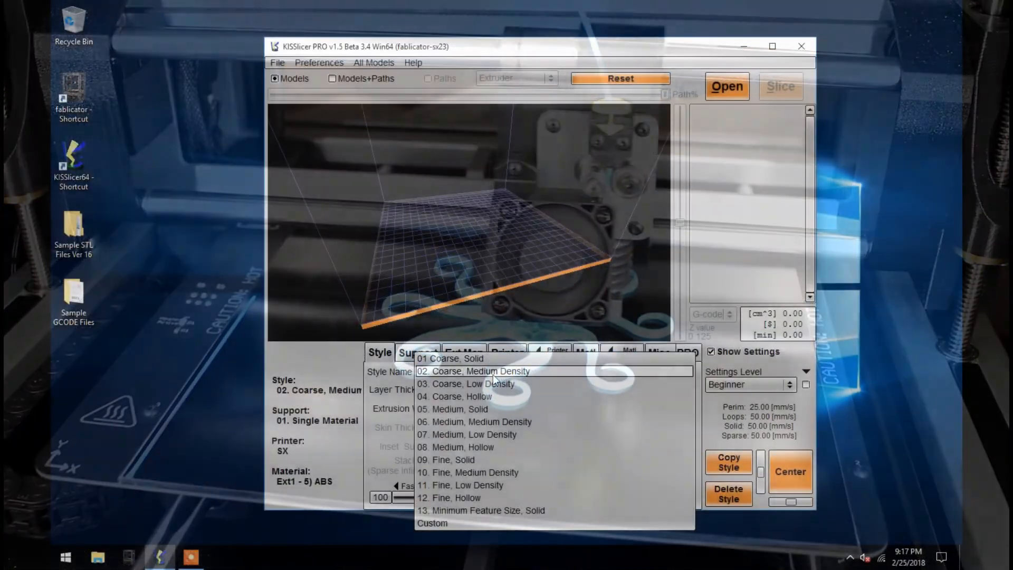
mouse_move(484, 395)
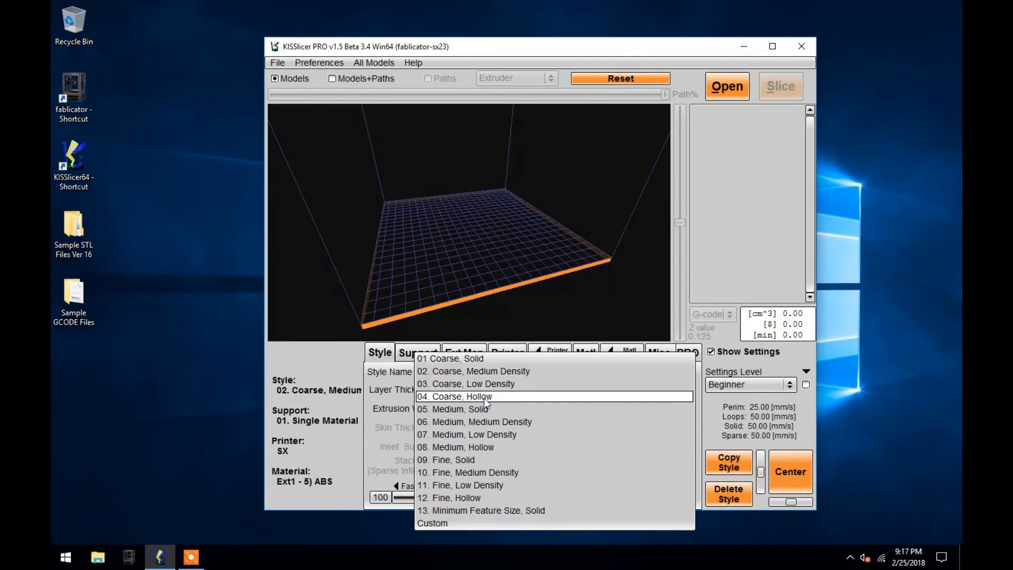
click(453, 410)
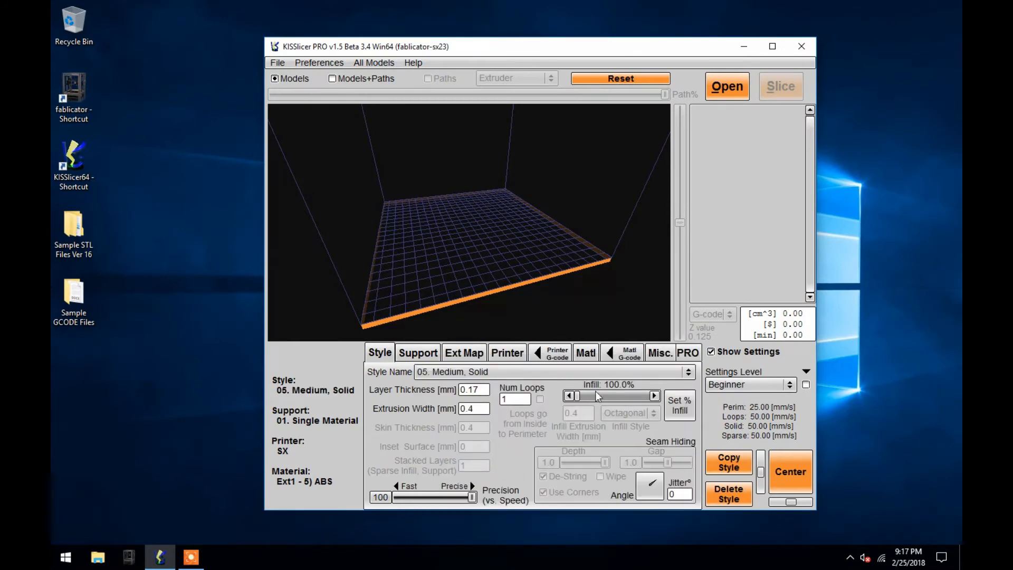
mouse_move(594, 397)
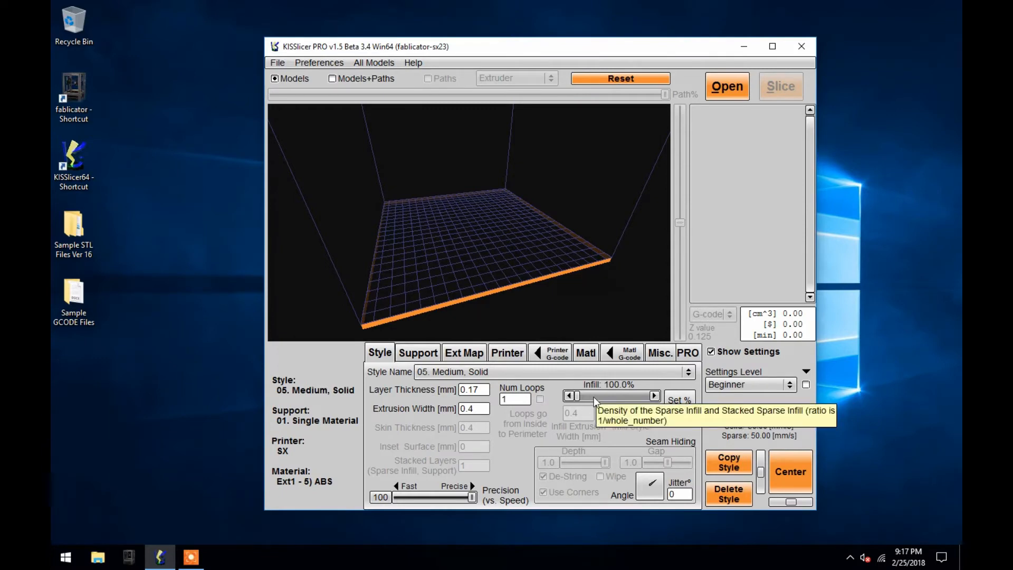
mouse_move(520, 368)
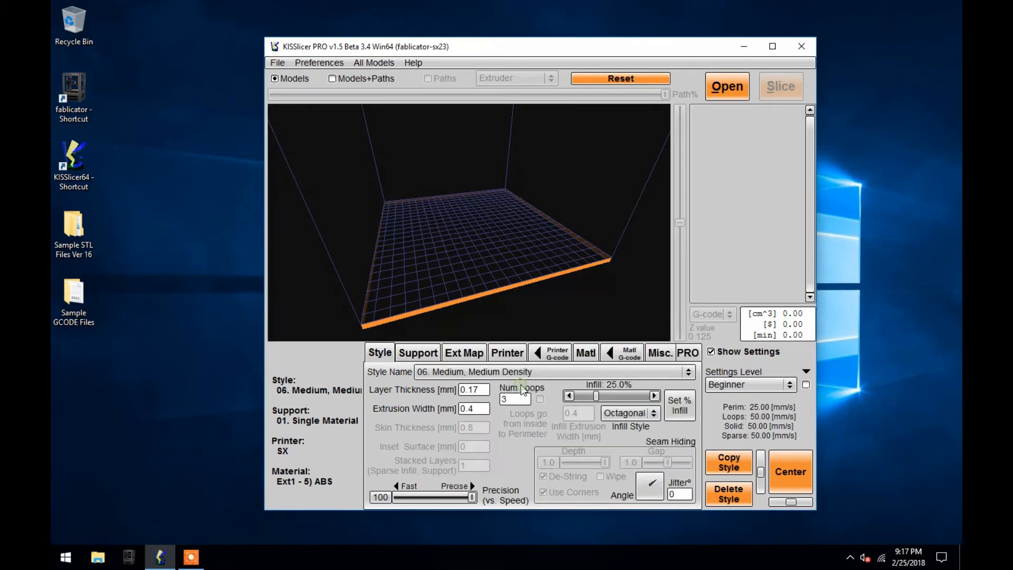
mouse_move(619, 393)
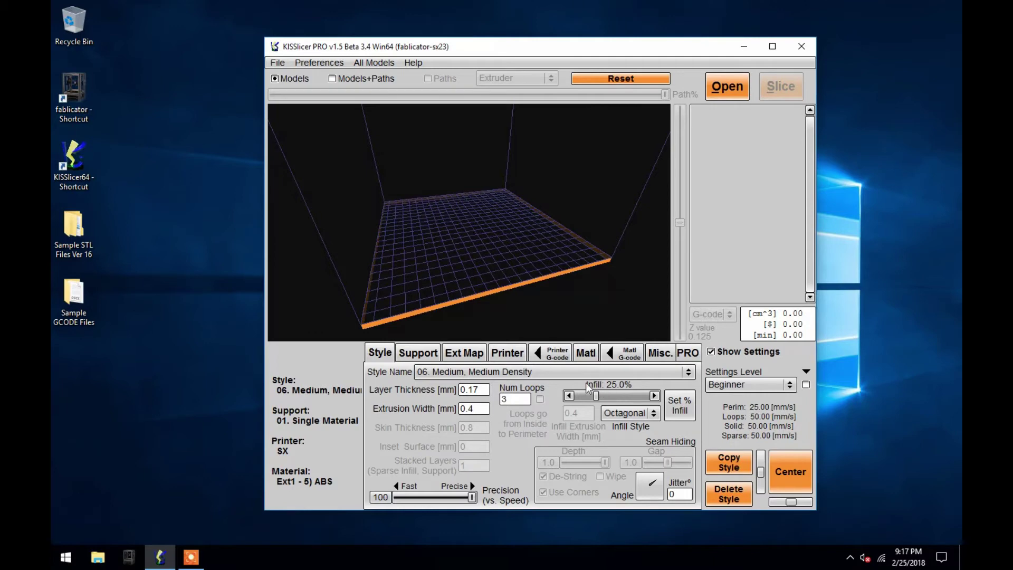
click(688, 372)
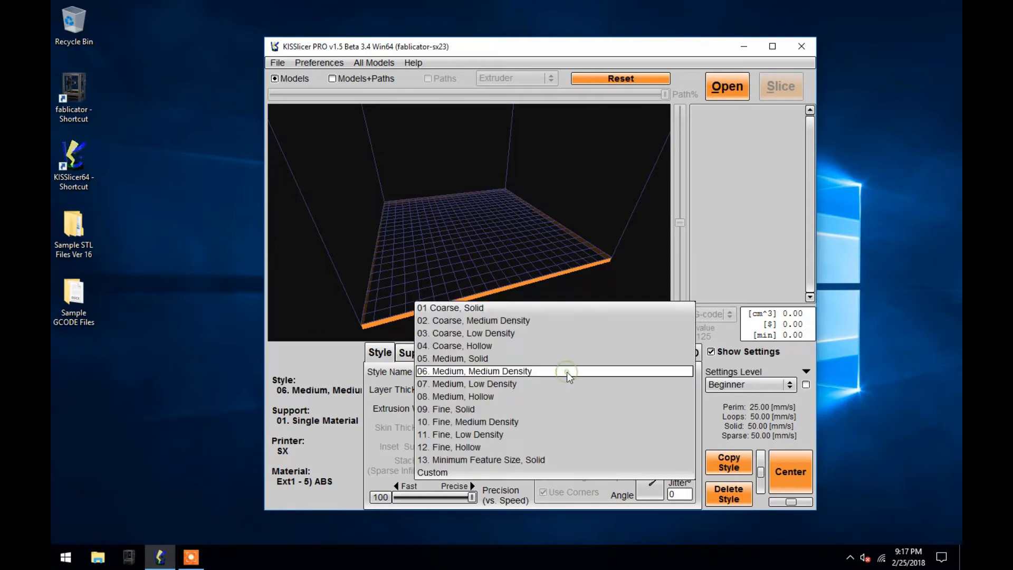
click(473, 383)
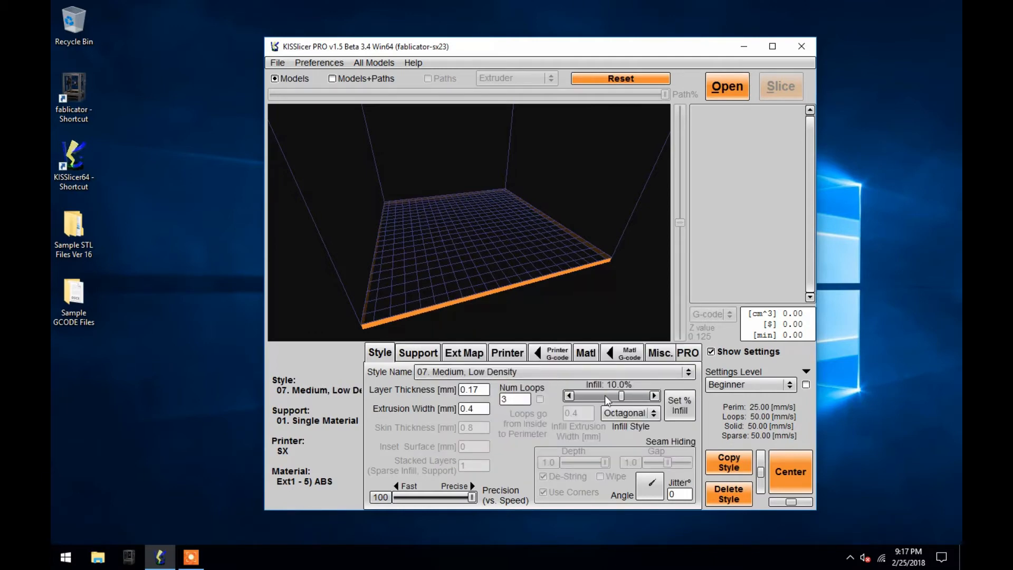
click(687, 371)
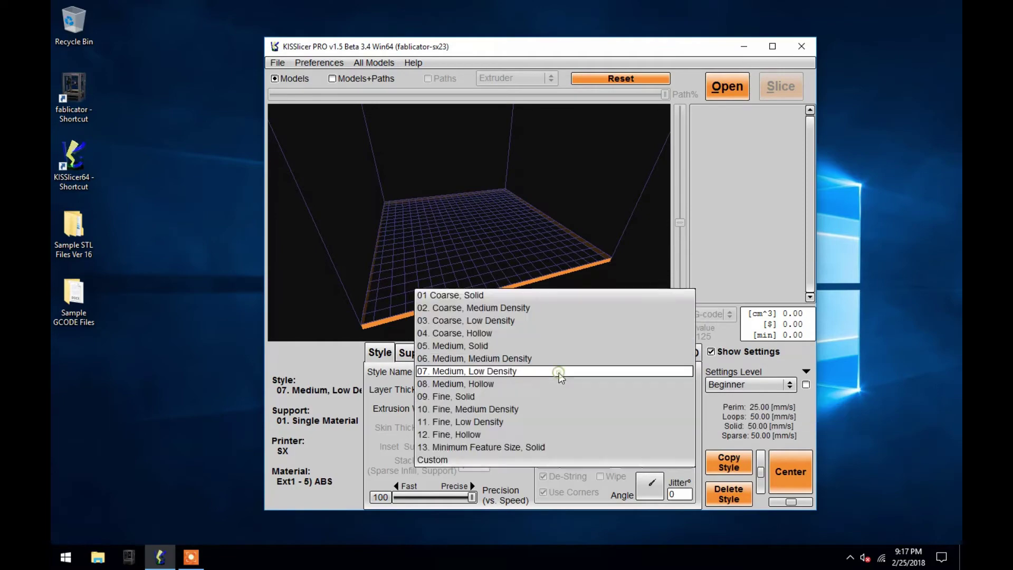
click(461, 383)
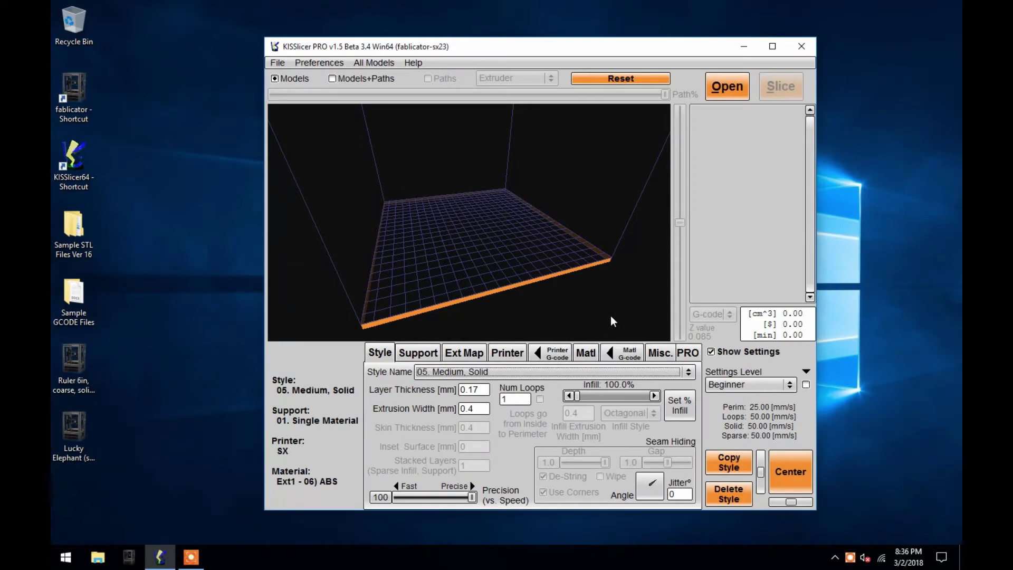
On the Ext Map settings, assign 01) PLA to Extruder 1 instead of ABS
click(464, 352)
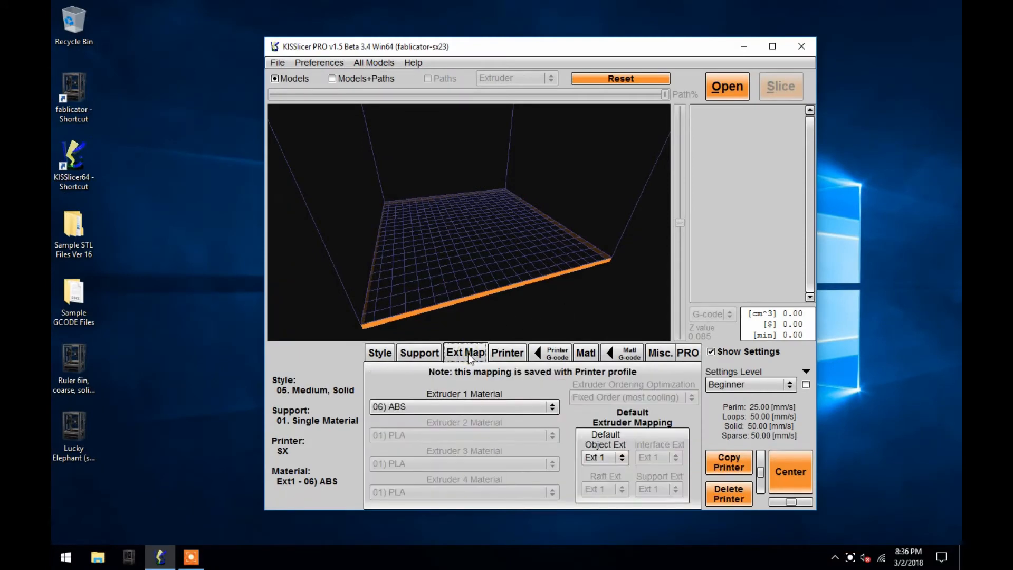
mouse_move(523, 386)
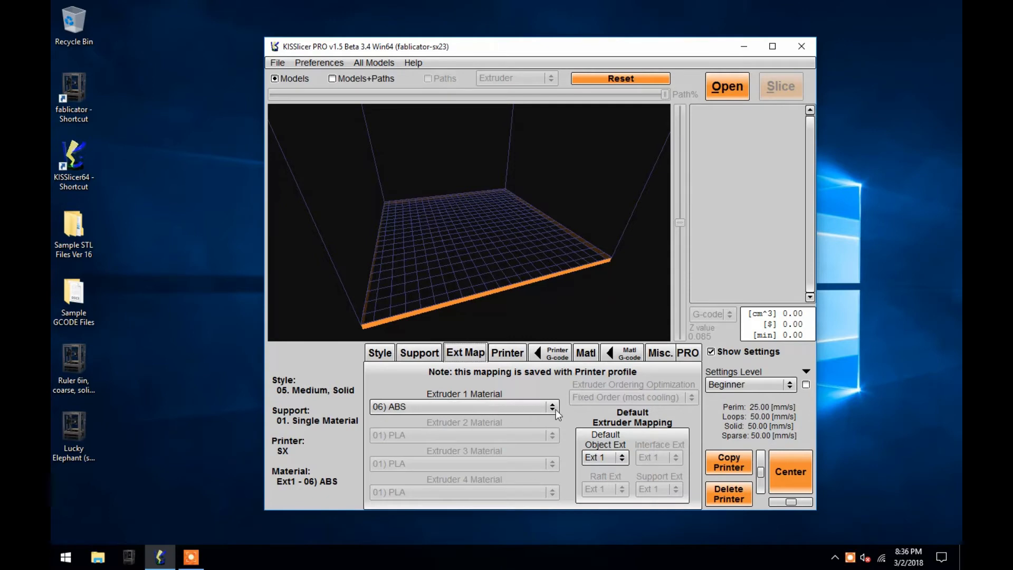
click(550, 406)
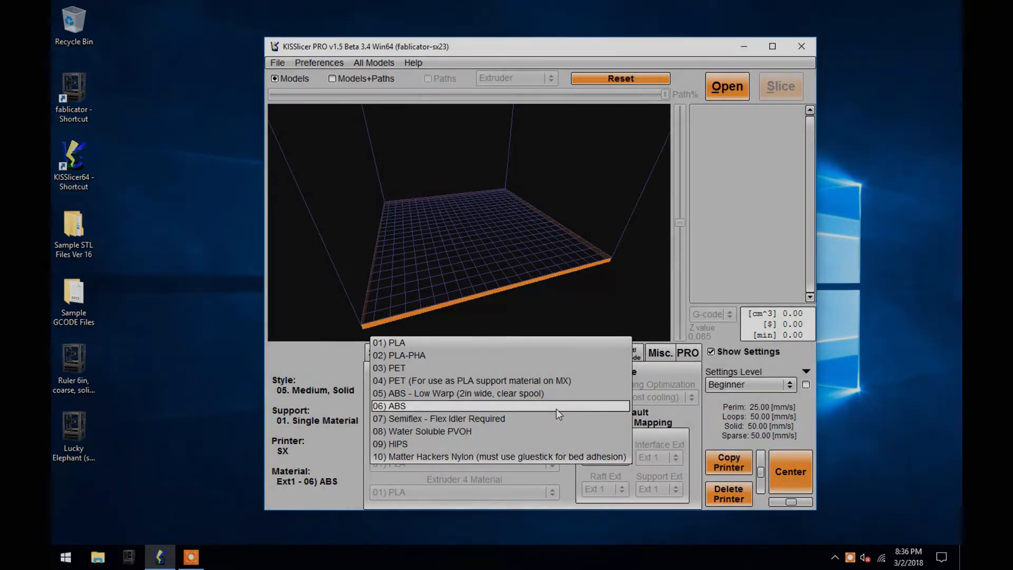
click(389, 342)
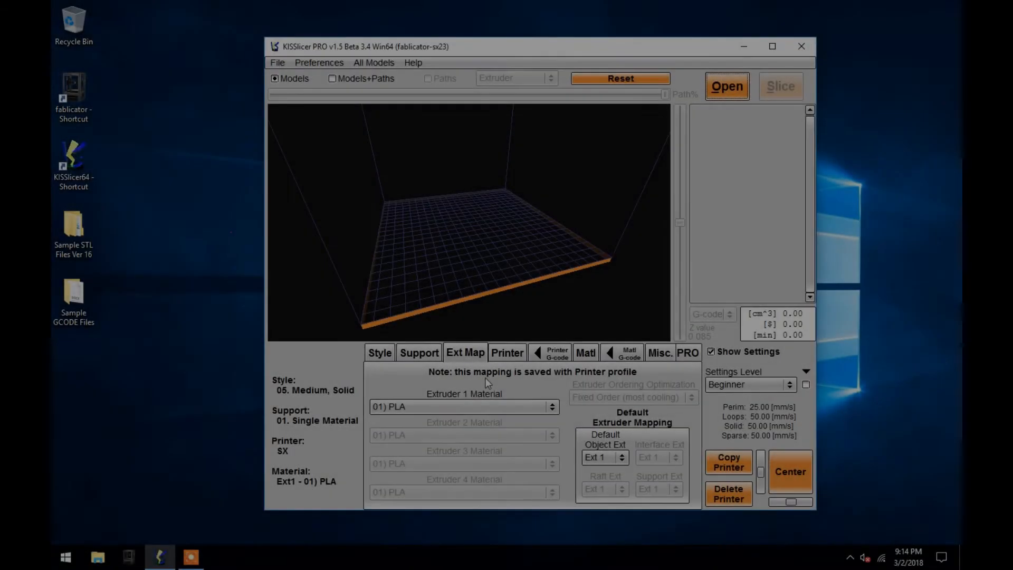
Set the support profile to 00. No Support
click(418, 352)
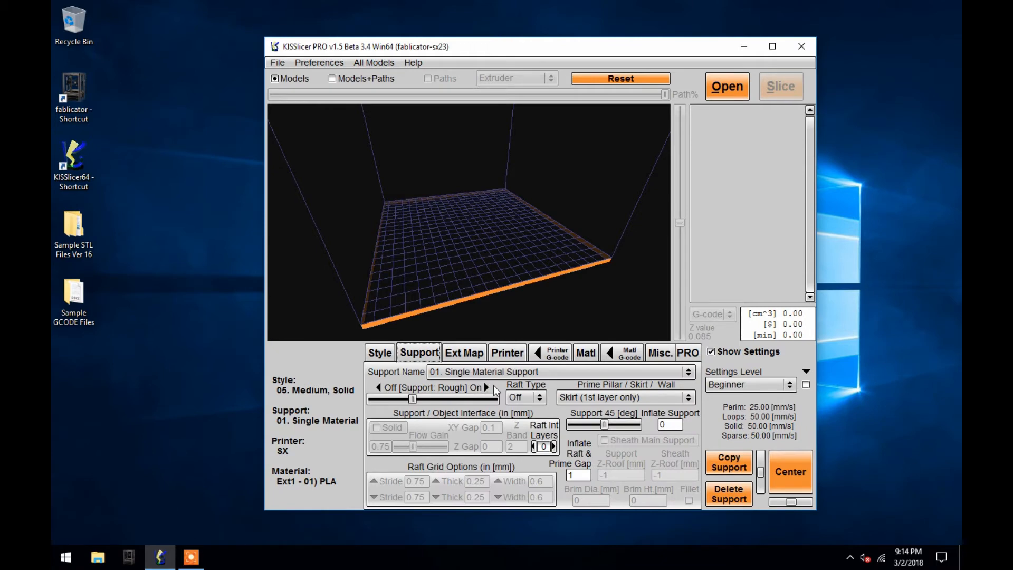
click(688, 370)
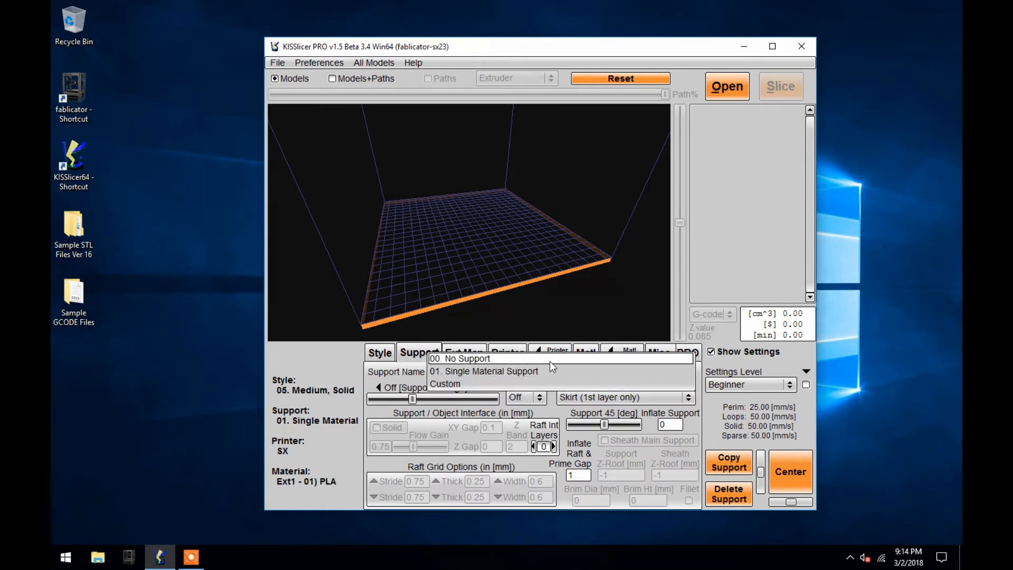
click(459, 358)
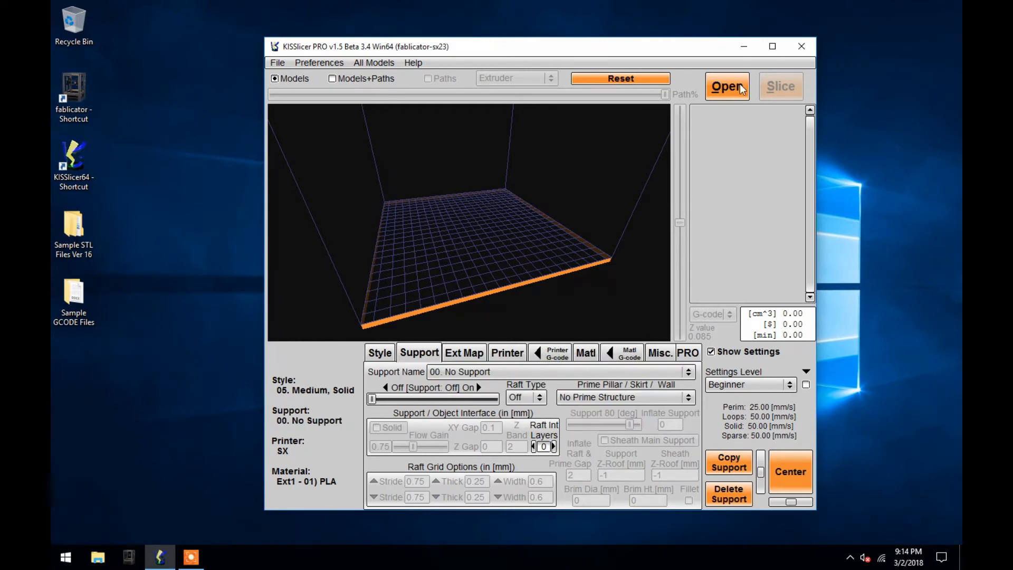
Load the Ruler 6in model from the Single Material sample files onto the bed
click(725, 85)
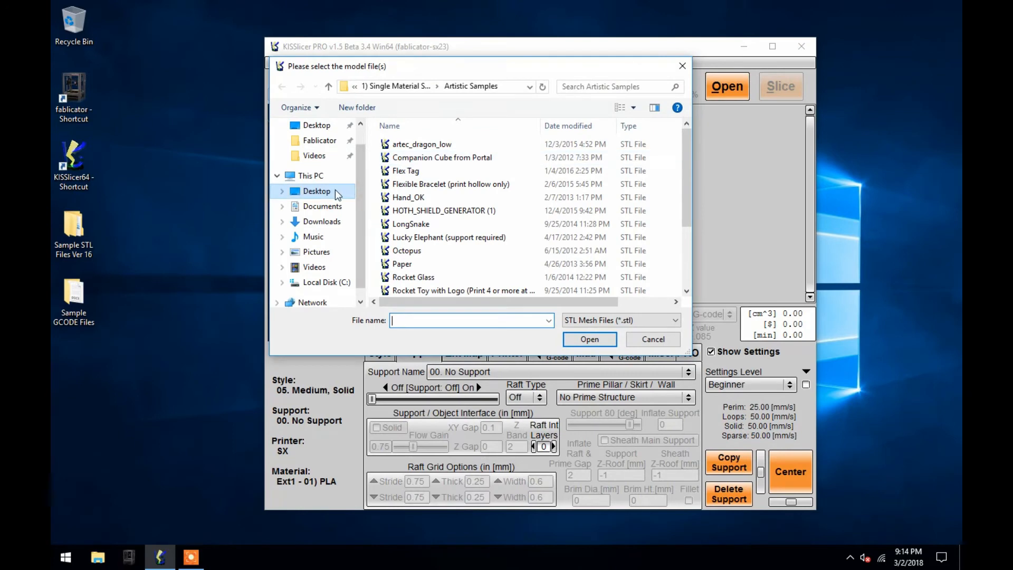
click(316, 191)
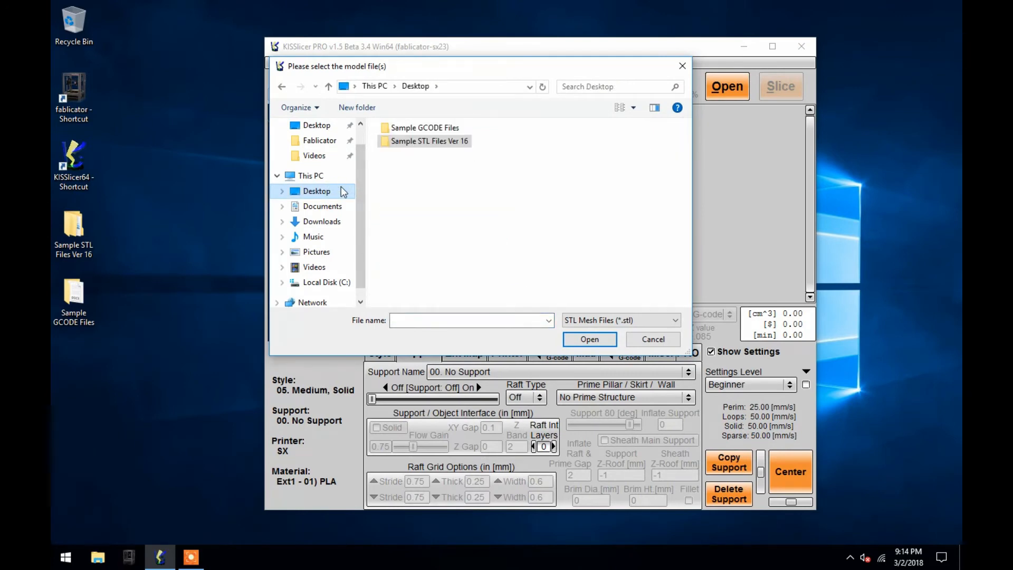
double_click(429, 141)
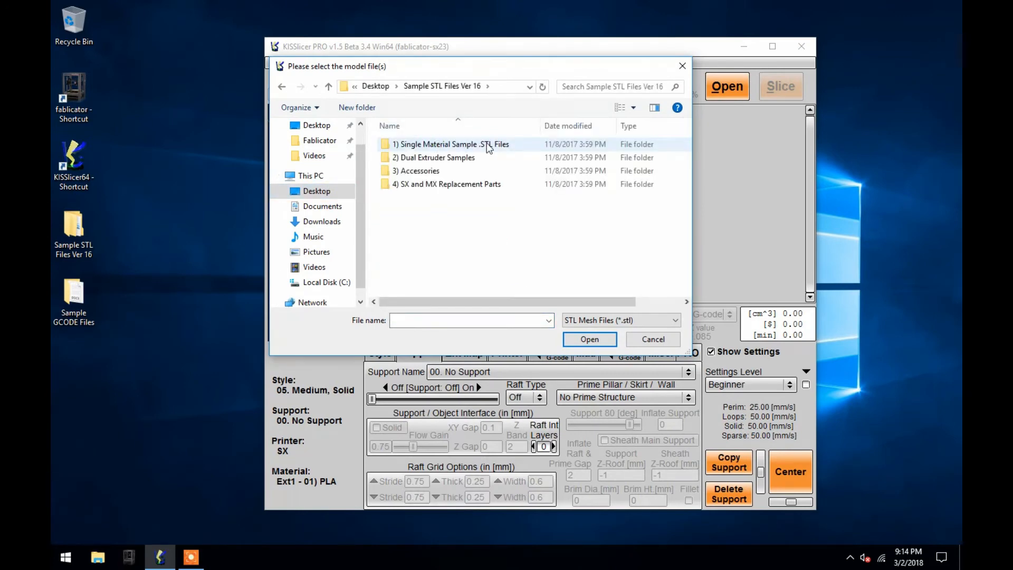
double_click(450, 143)
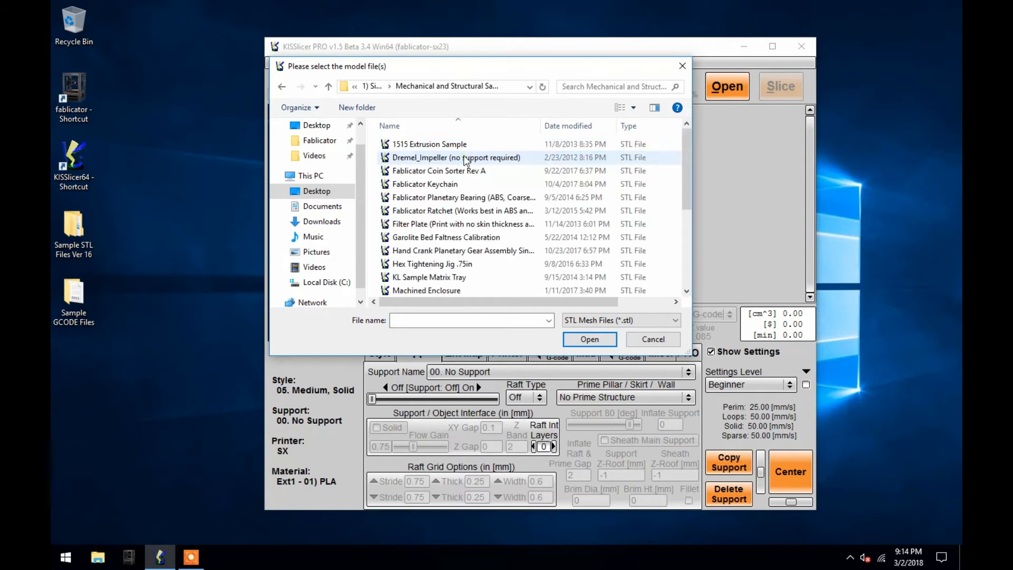
click(407, 249)
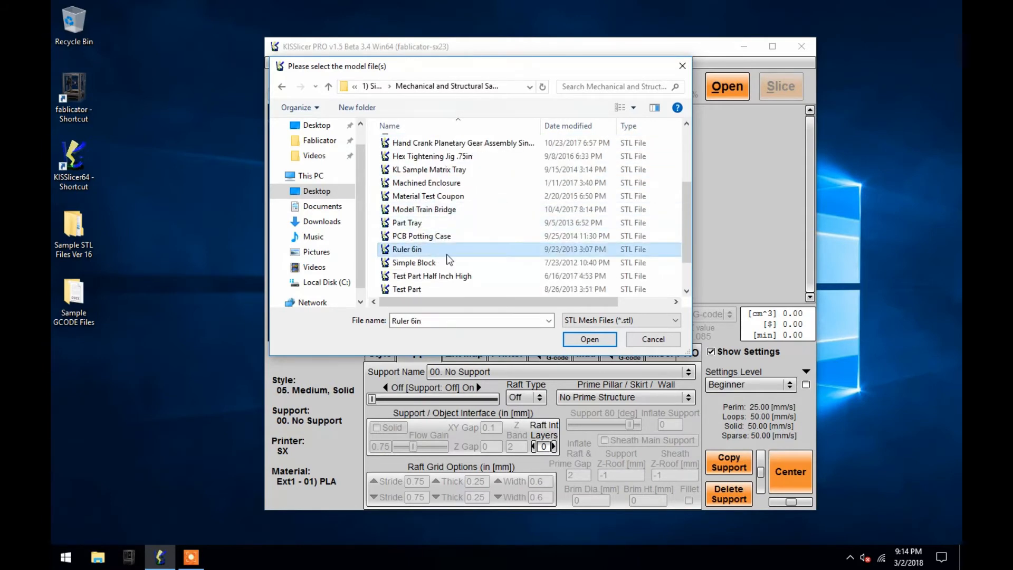
click(589, 338)
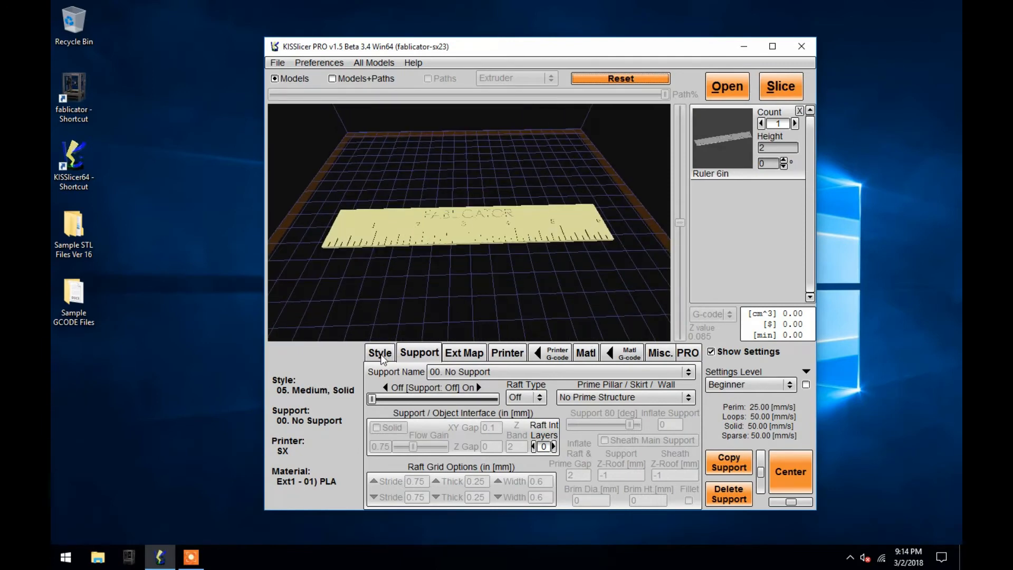
Choose the 01 Coarse, Solid style, keeping PLA on extruder 1 and No Support
click(379, 353)
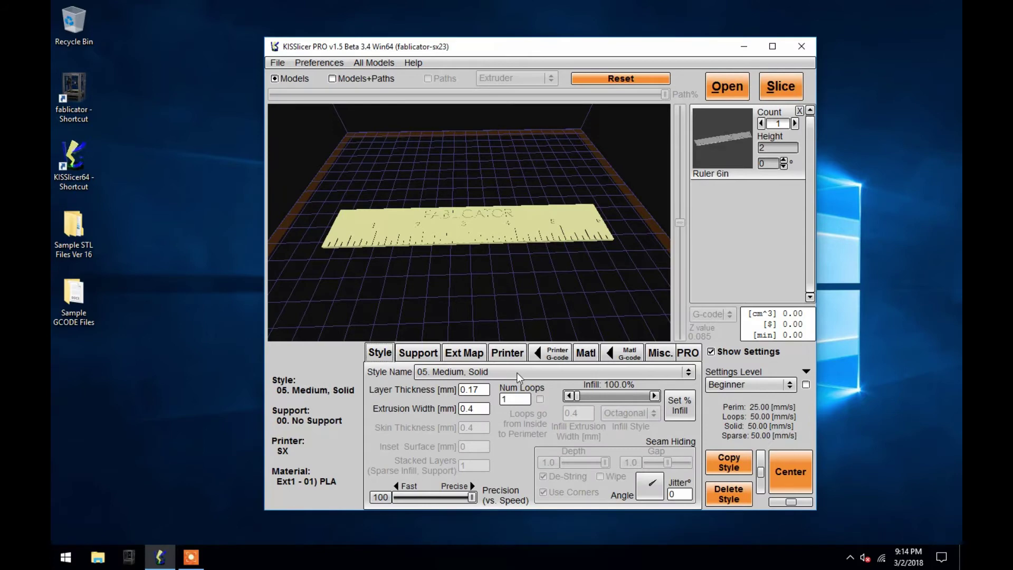
click(688, 372)
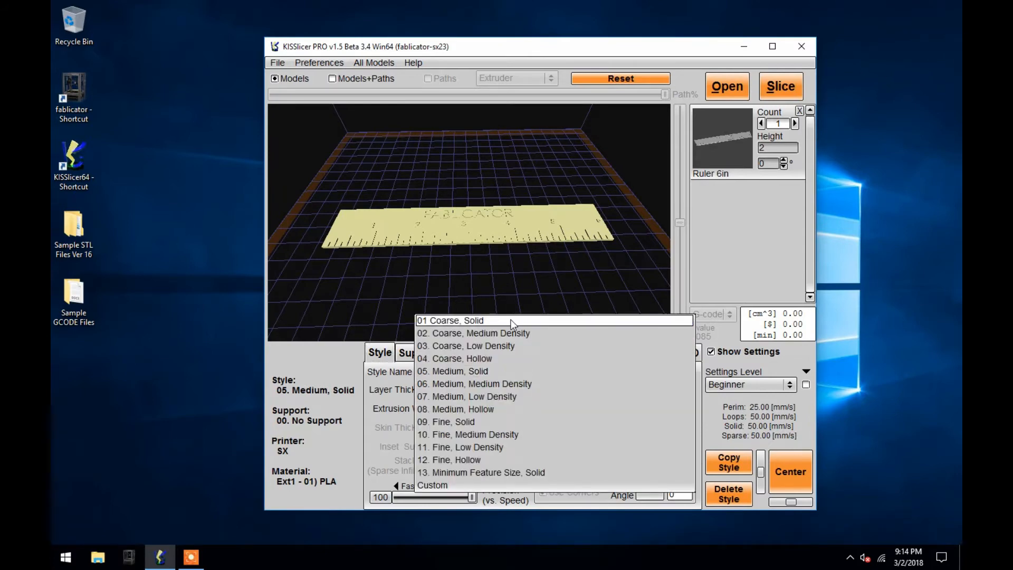
click(450, 320)
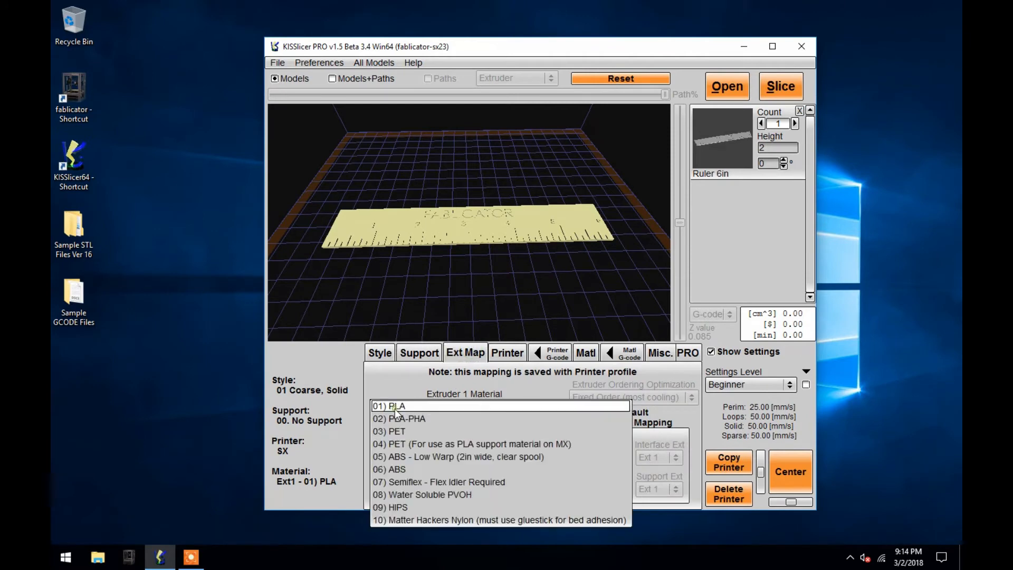
click(389, 405)
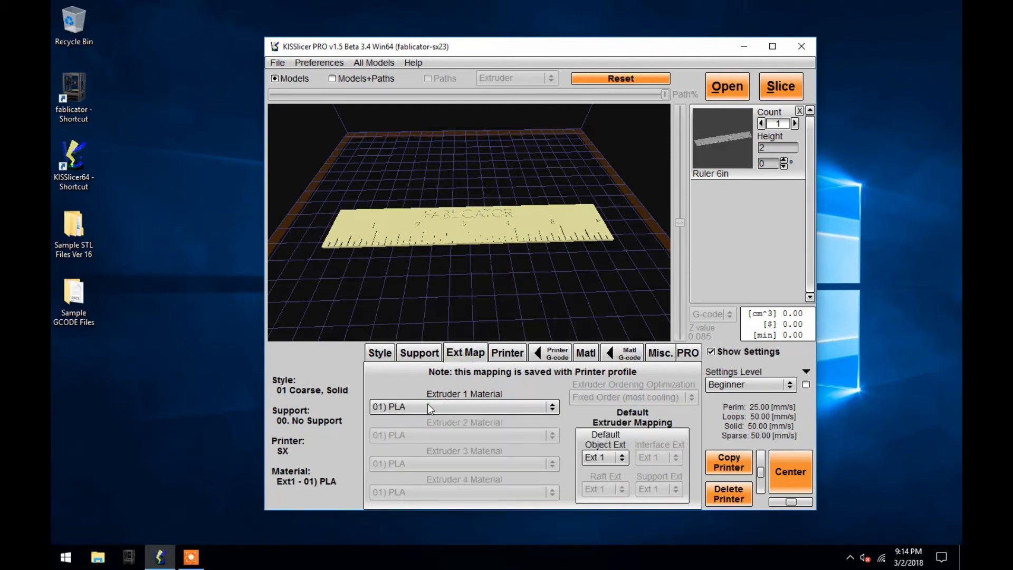
click(419, 353)
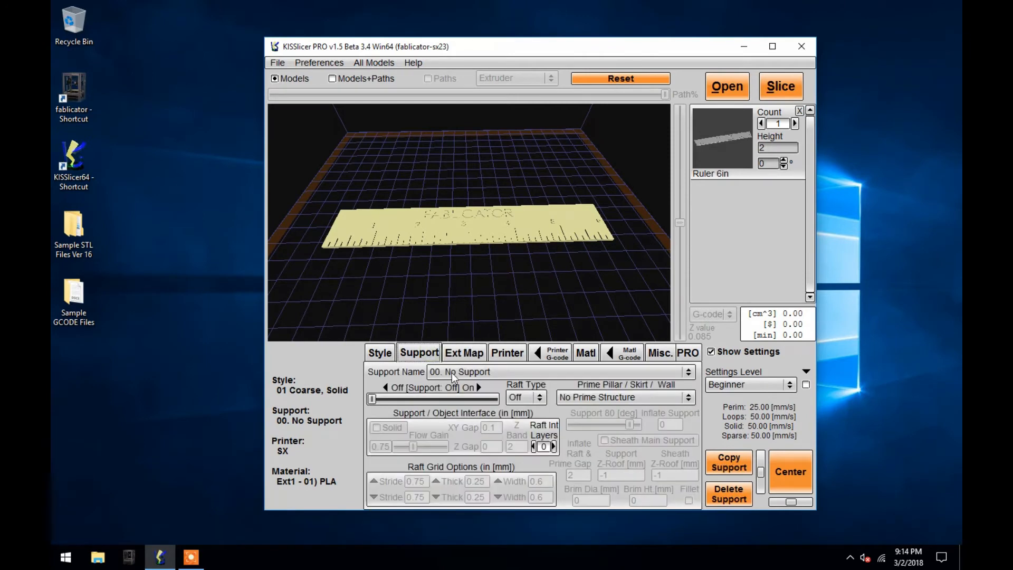
mouse_move(459, 372)
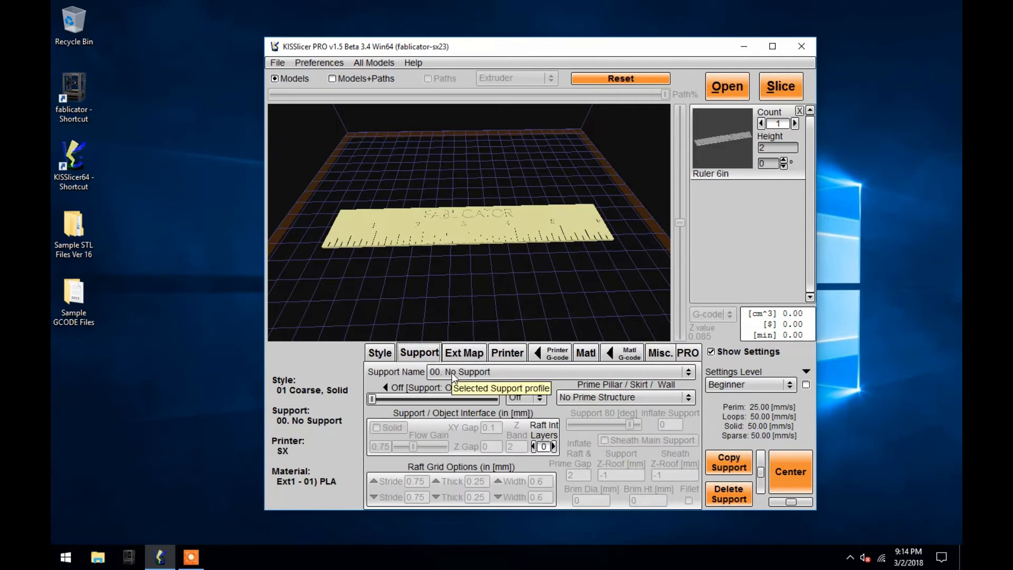
mouse_move(633, 318)
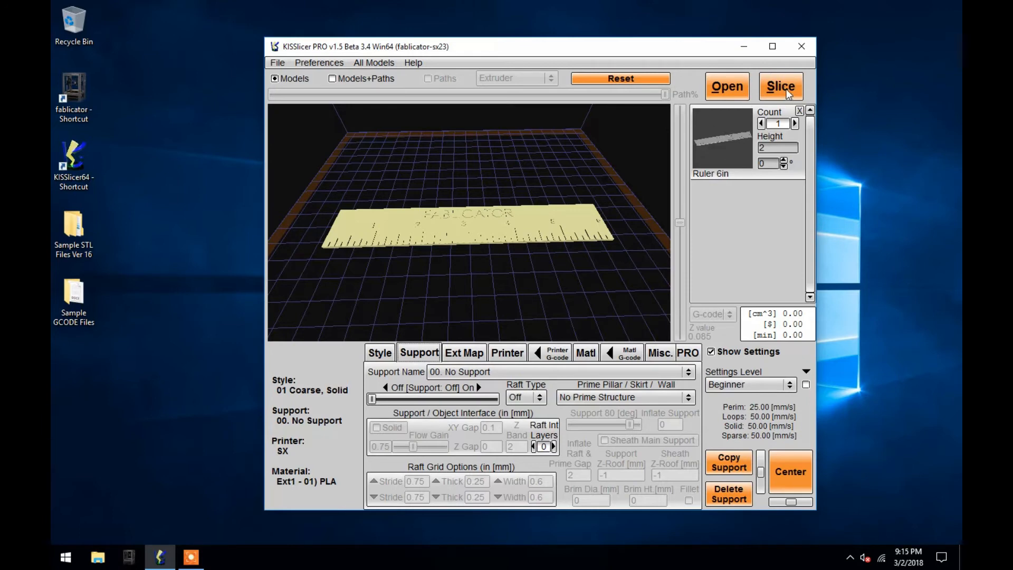
Slice the ruler and save the G-code to the Desktop as "Ruler 6in, coarse, solid, PLA"
click(779, 85)
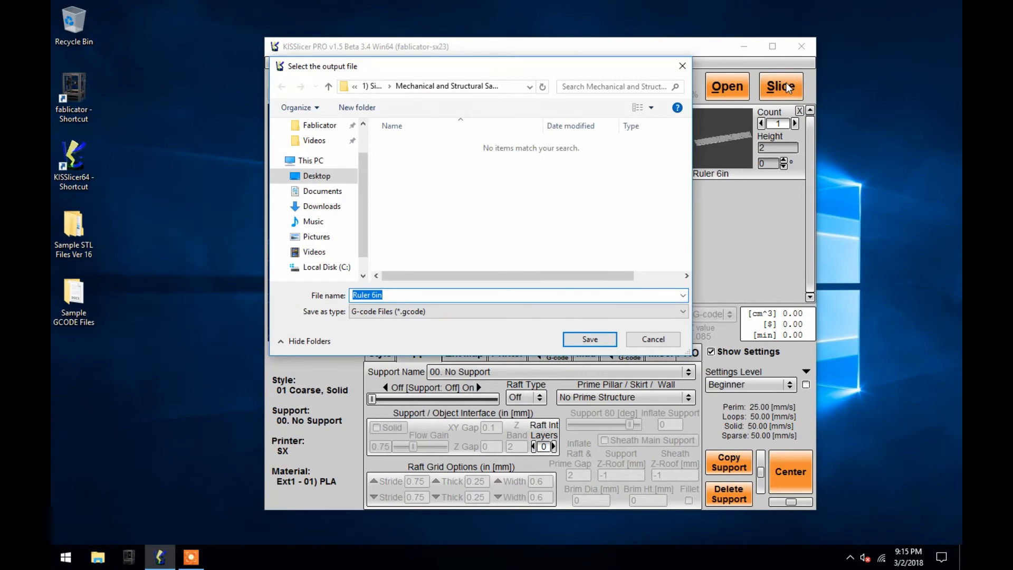
scroll(down, 3)
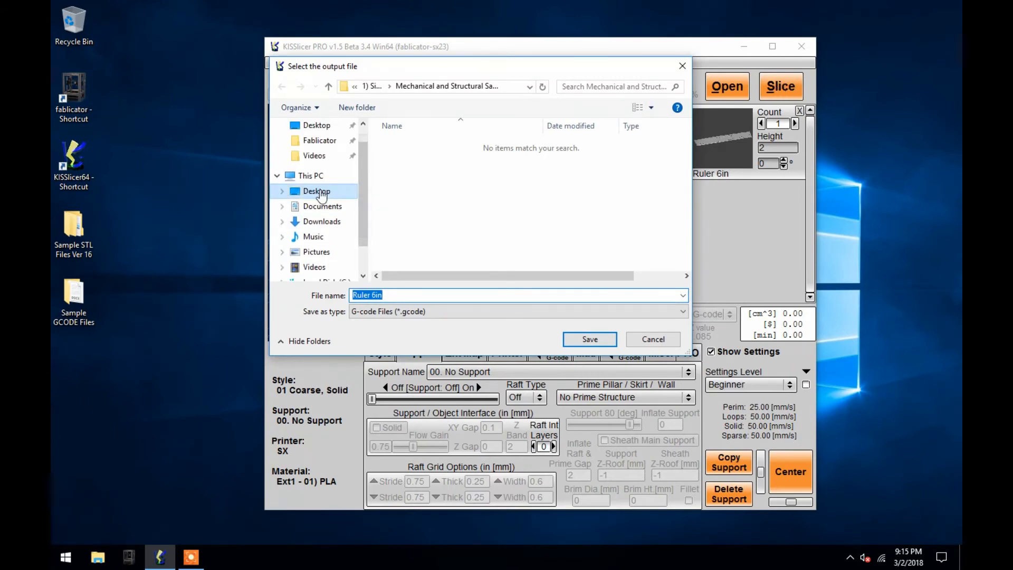
double_click(315, 191)
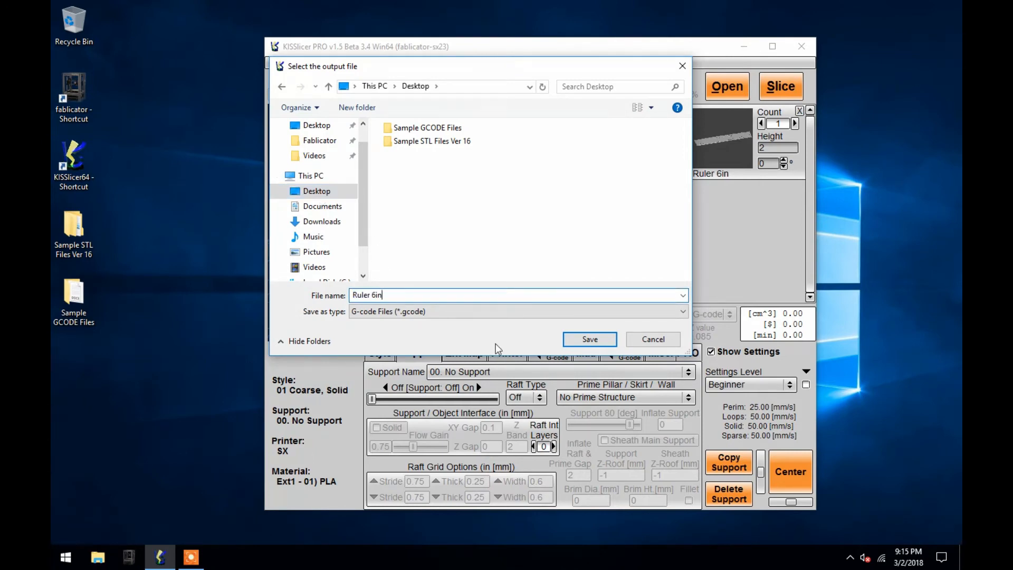
text(, coarse, sol)
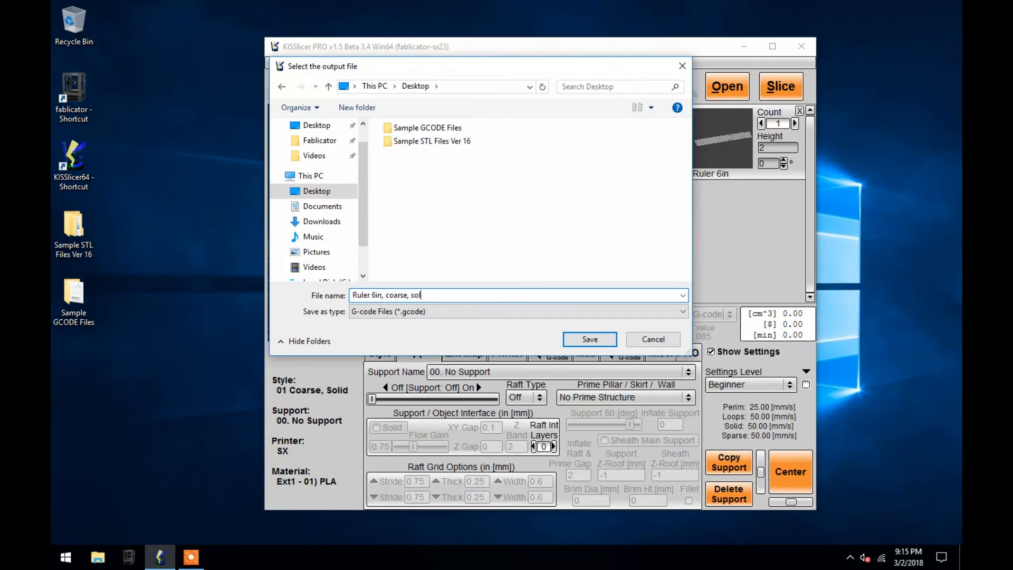
text(id, PLA)
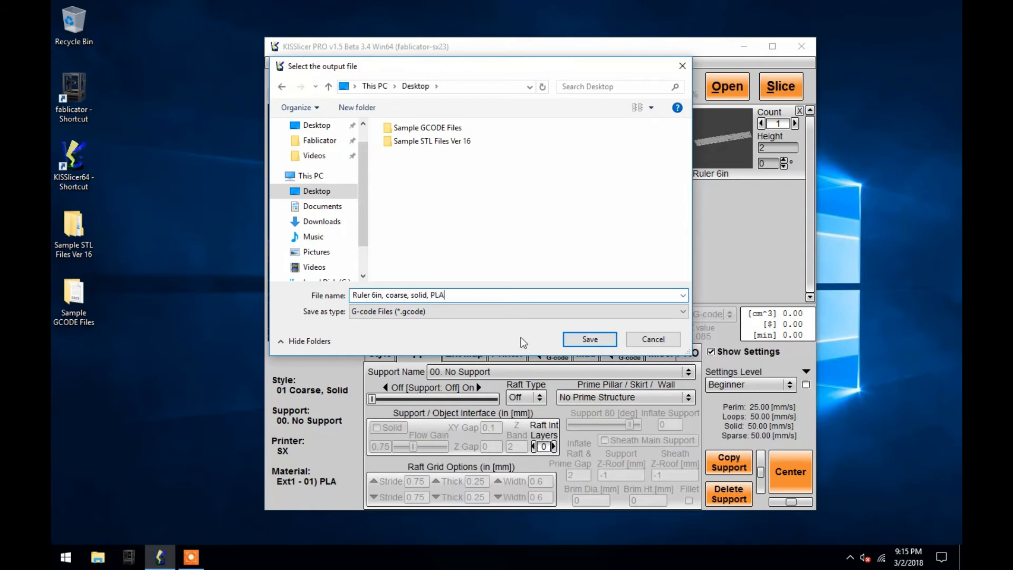
click(588, 339)
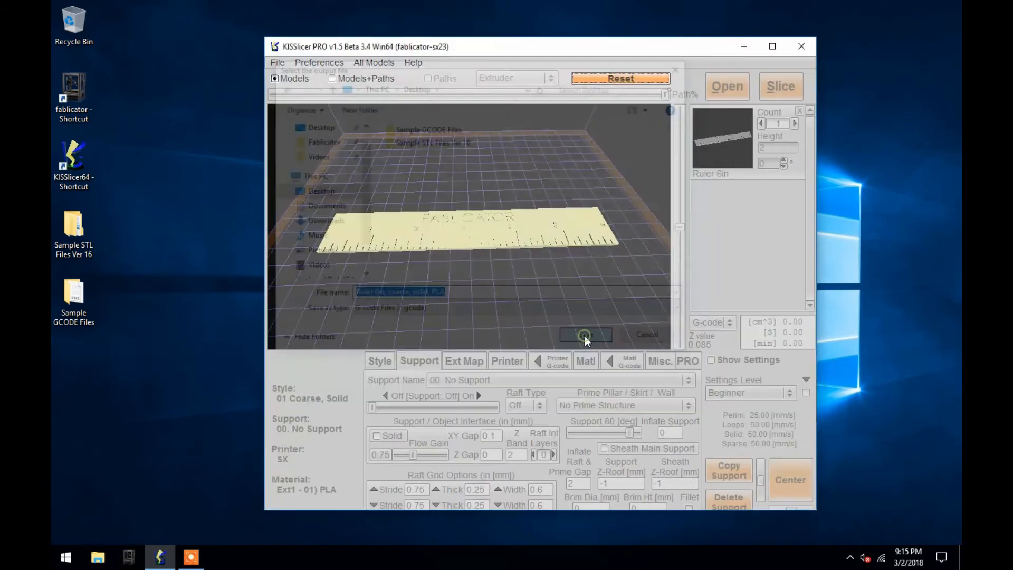
Review the sliced ruler preview and close KISSlicer
click(584, 335)
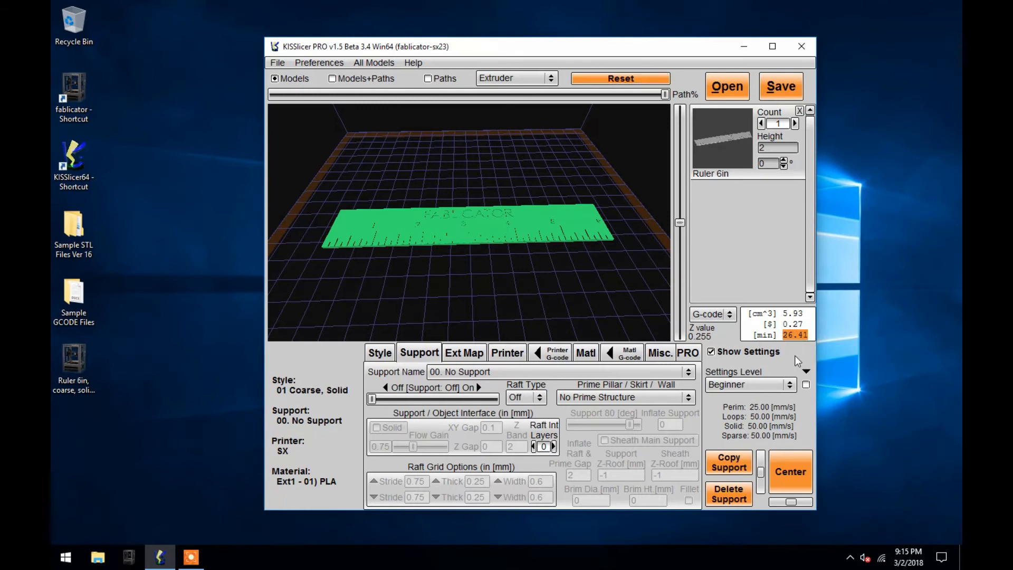
mouse_move(802, 46)
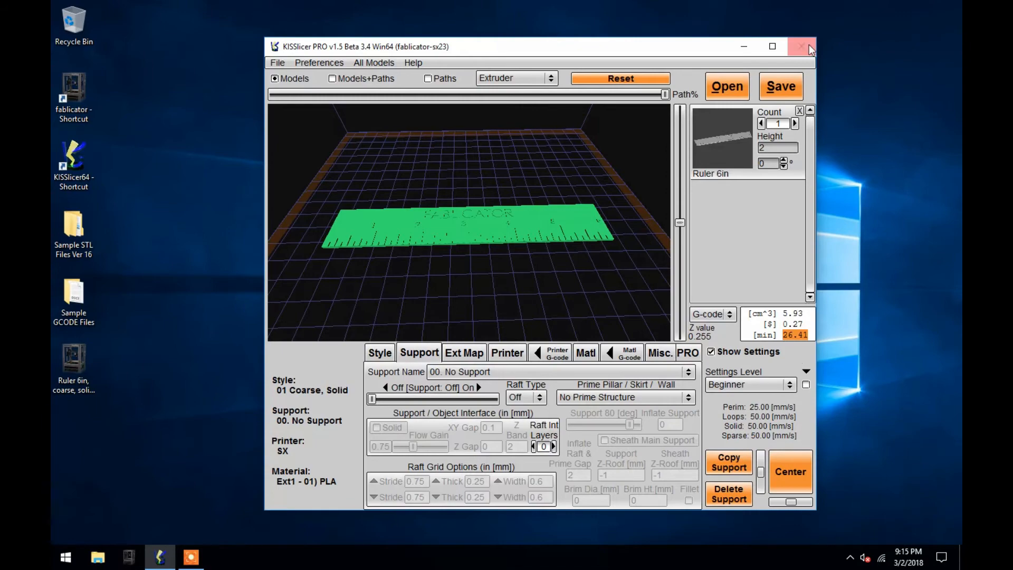
click(802, 46)
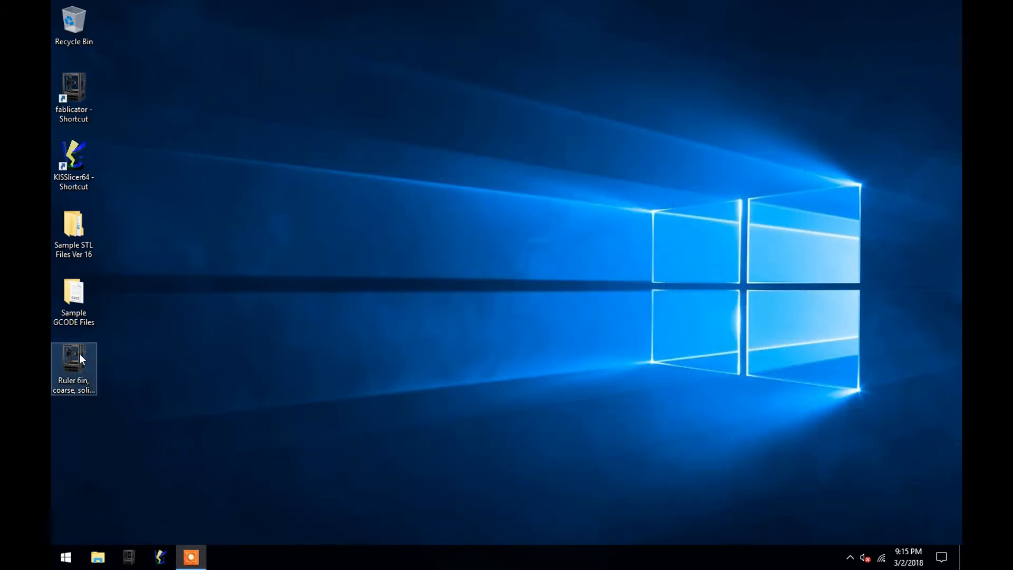
Load the ruler G-code in Fablicator Interface, then put the interface away
double_click(74, 89)
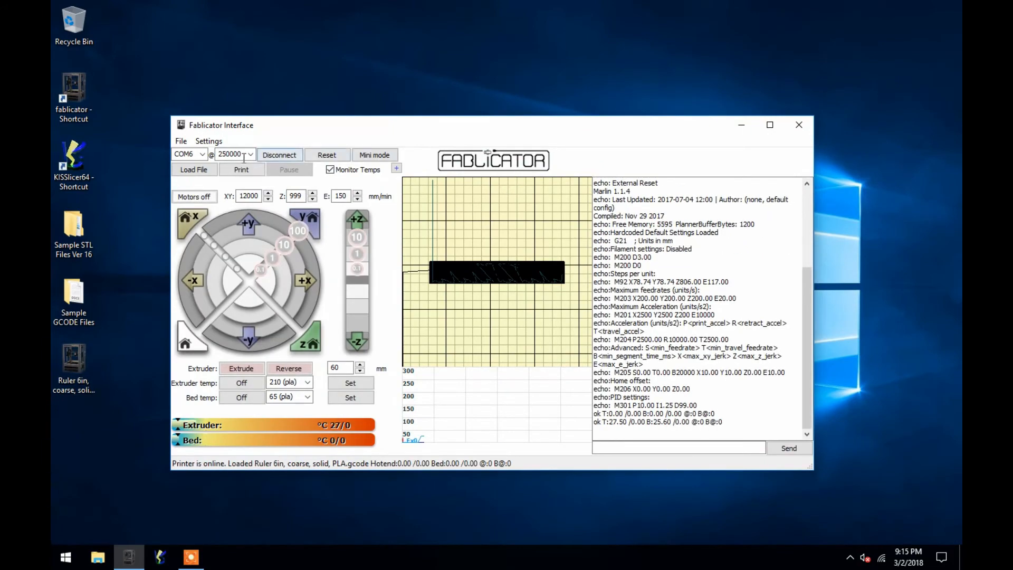
click(240, 169)
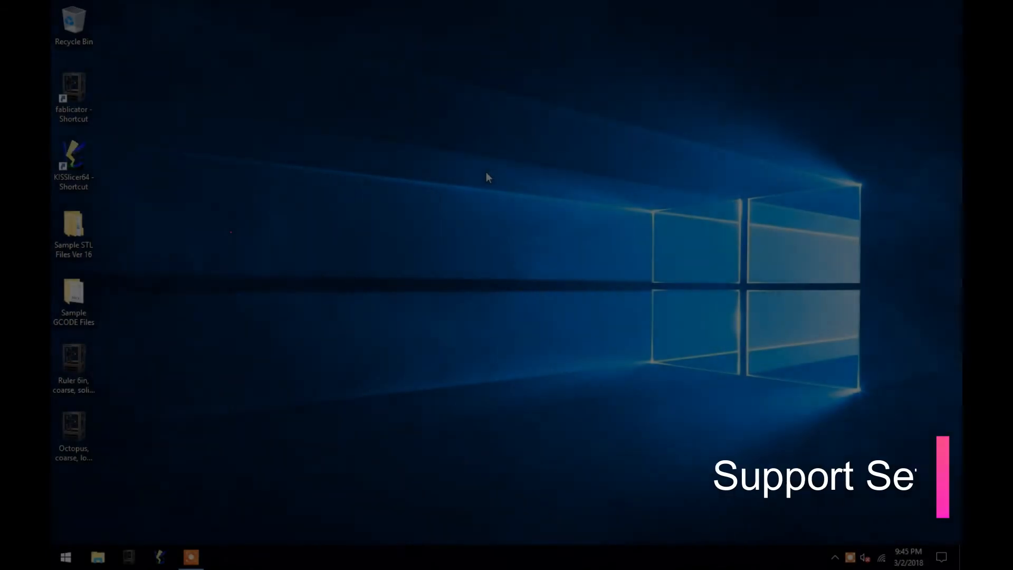
Load Lucky Elephant (support required).stl from Sample STL Files Ver 16 › Artistic Samples
click(73, 232)
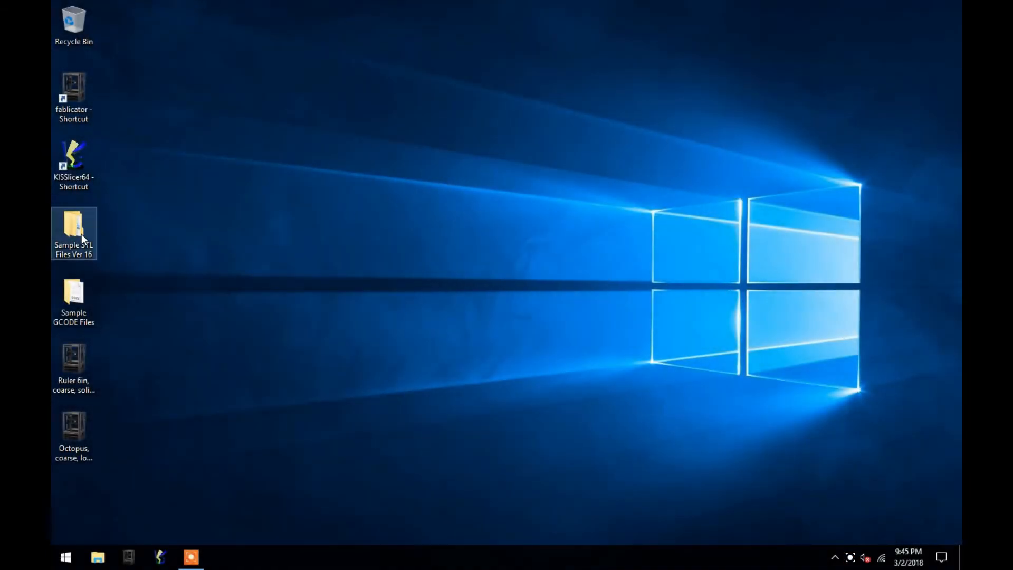
double_click(74, 233)
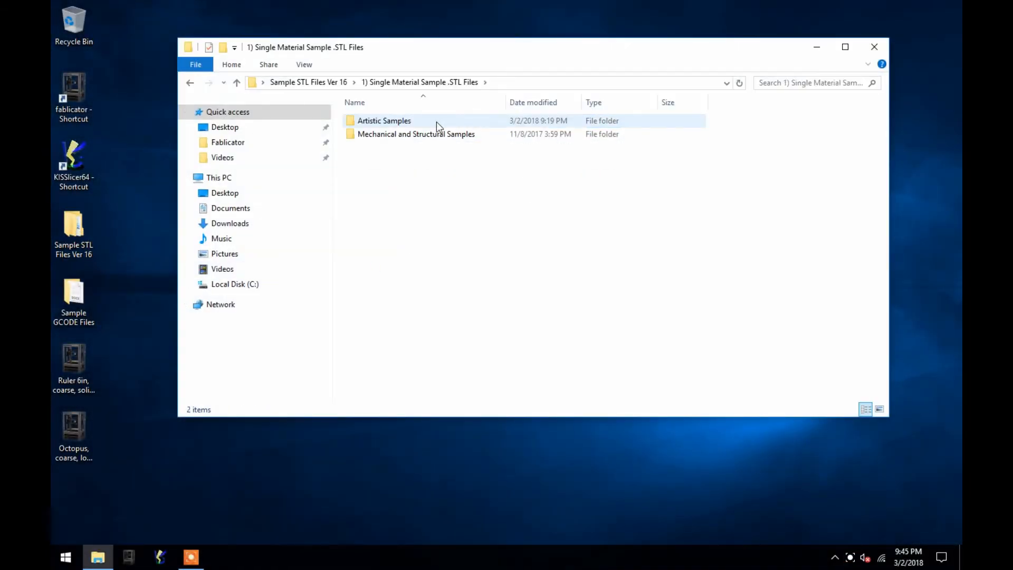
double_click(384, 120)
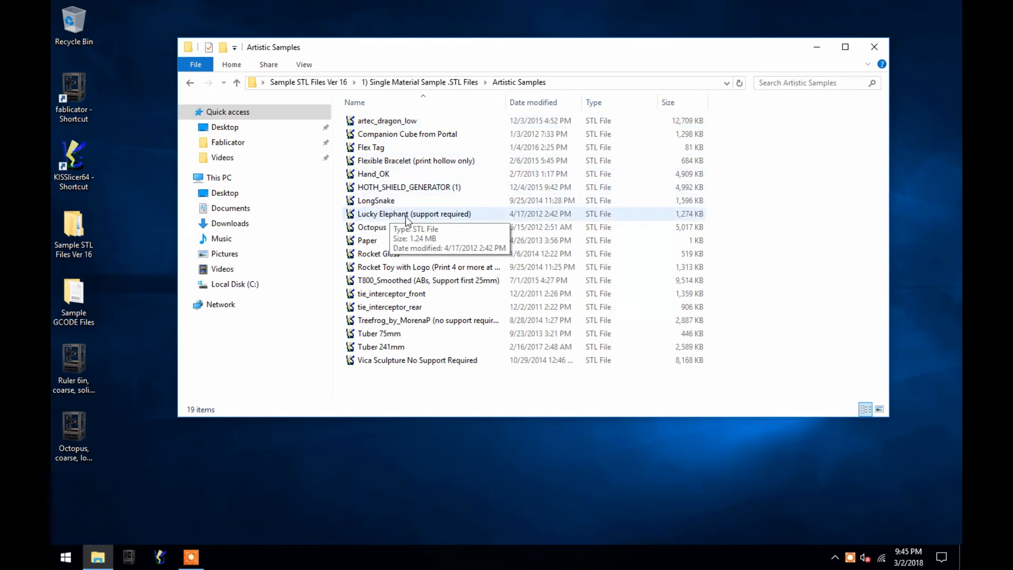
mouse_move(431, 220)
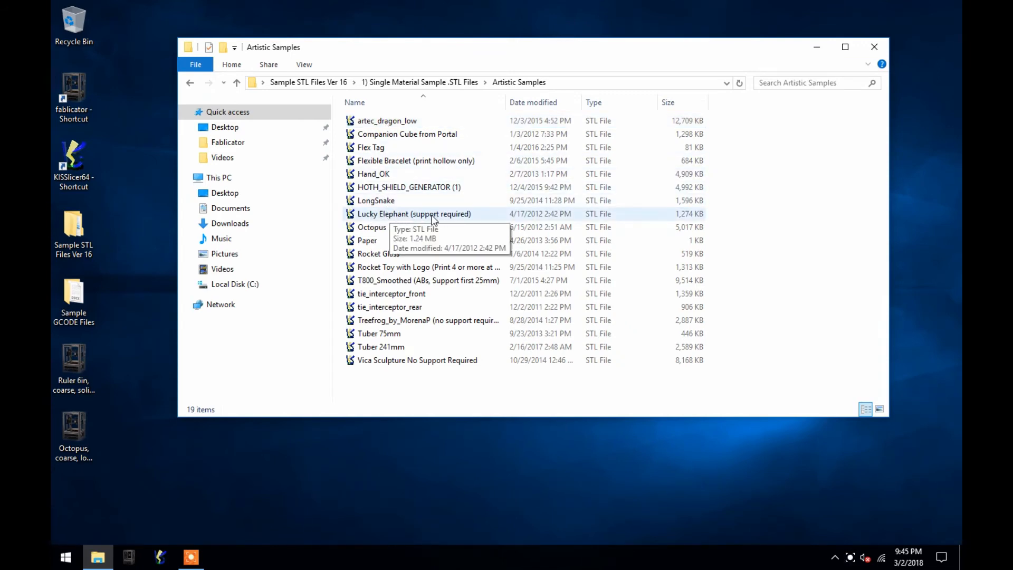
double_click(414, 213)
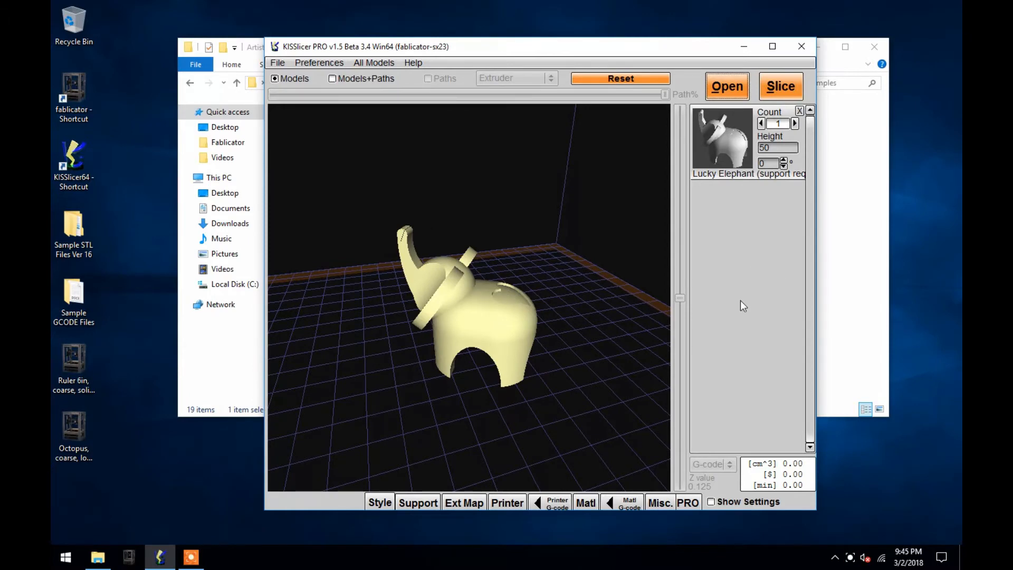
Set the elephant's style to 02 Coarse, Medium Density with PLA still mapped
click(710, 503)
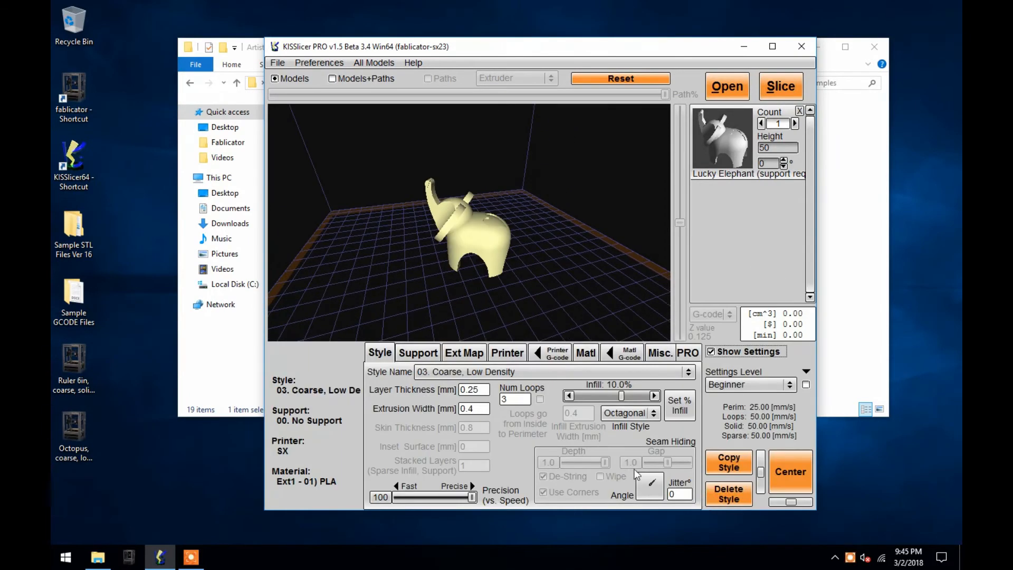
click(688, 371)
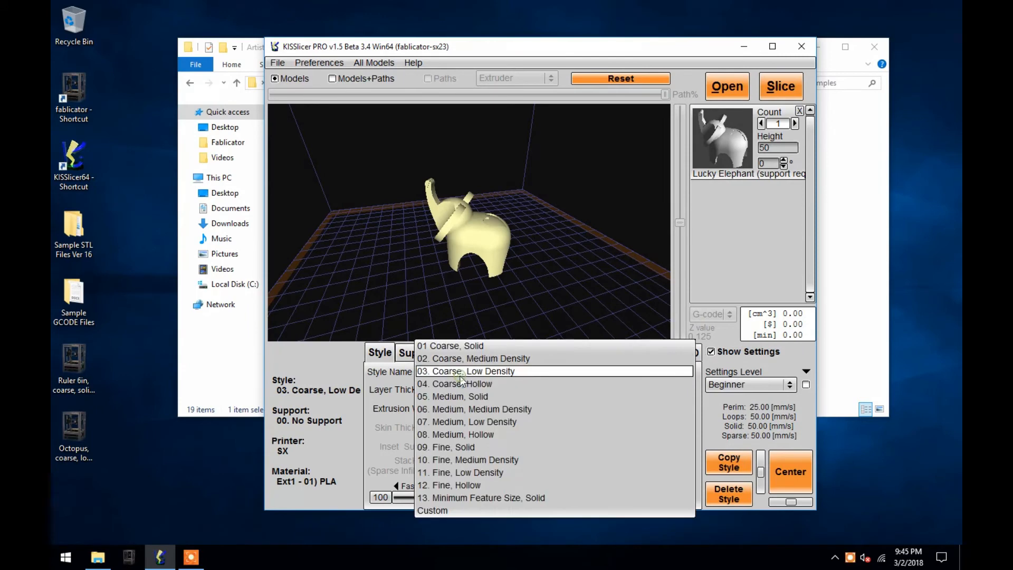
click(479, 358)
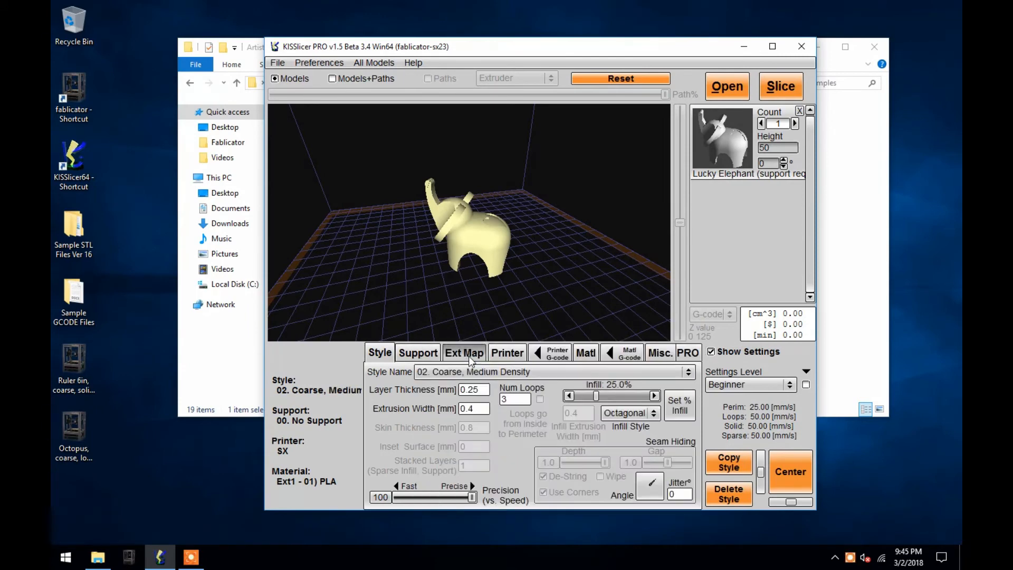
click(464, 352)
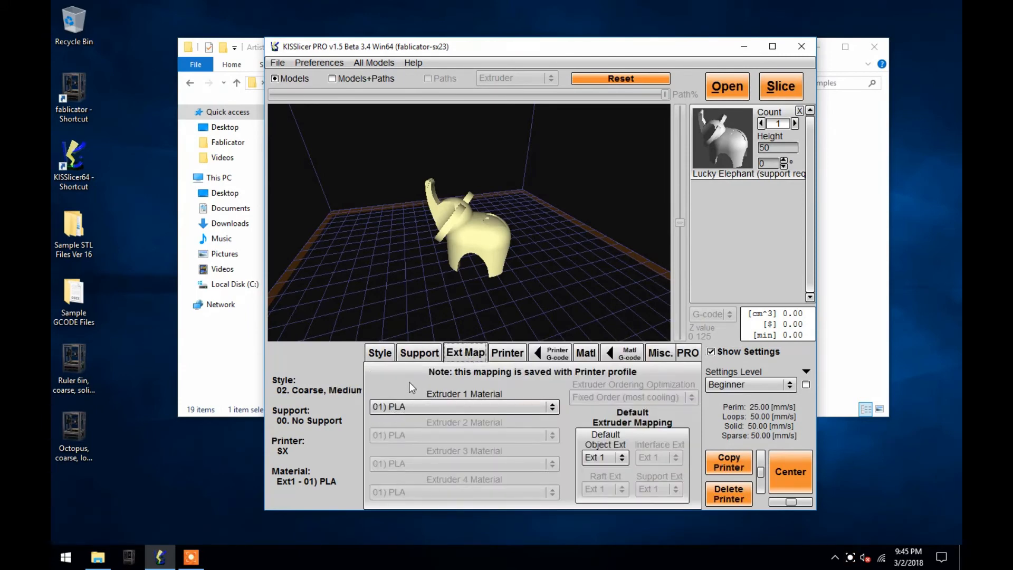
click(419, 352)
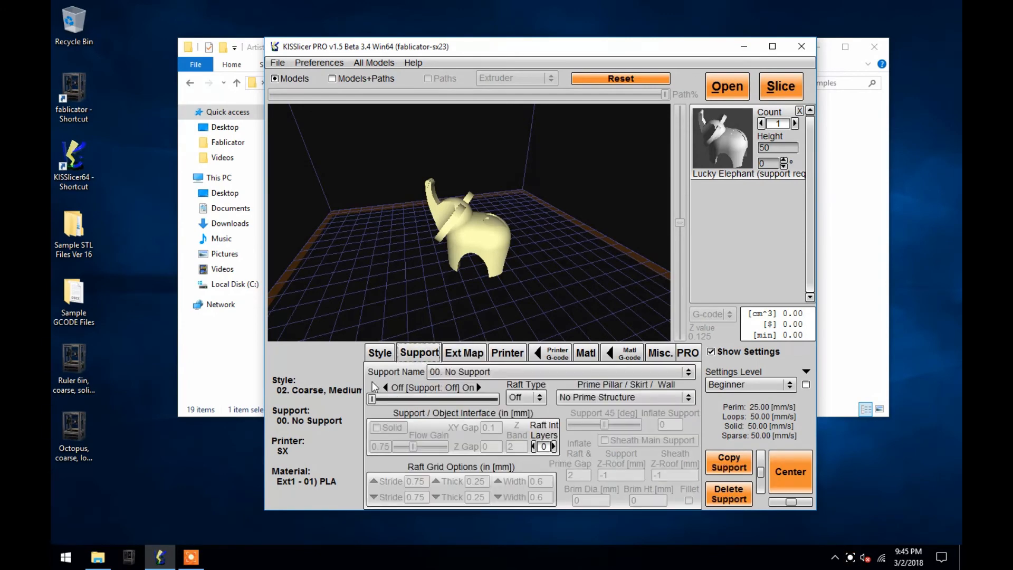
Choose 01. Single Material Support as the elephant's support preset
click(688, 370)
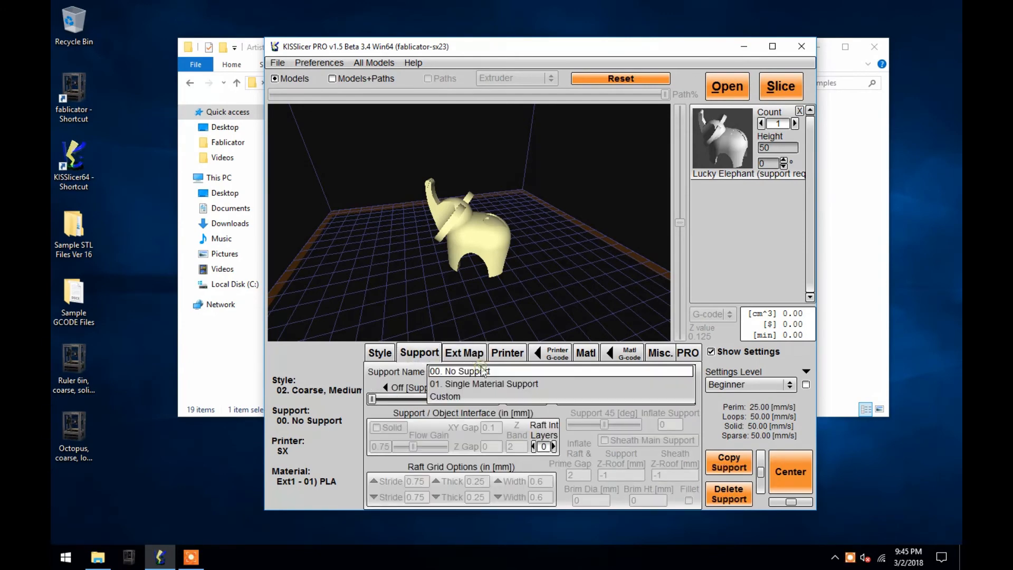
click(483, 383)
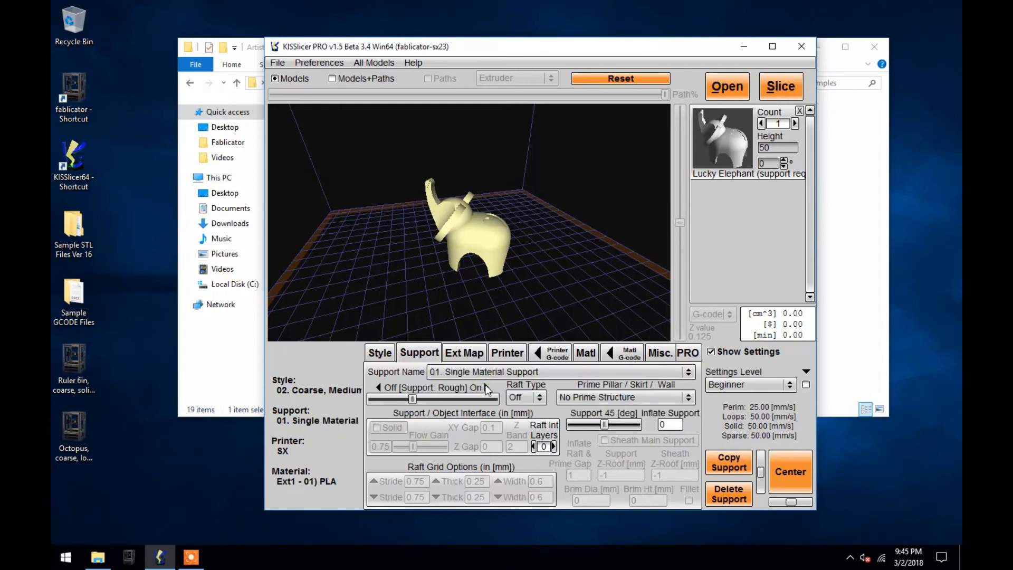
mouse_move(453, 405)
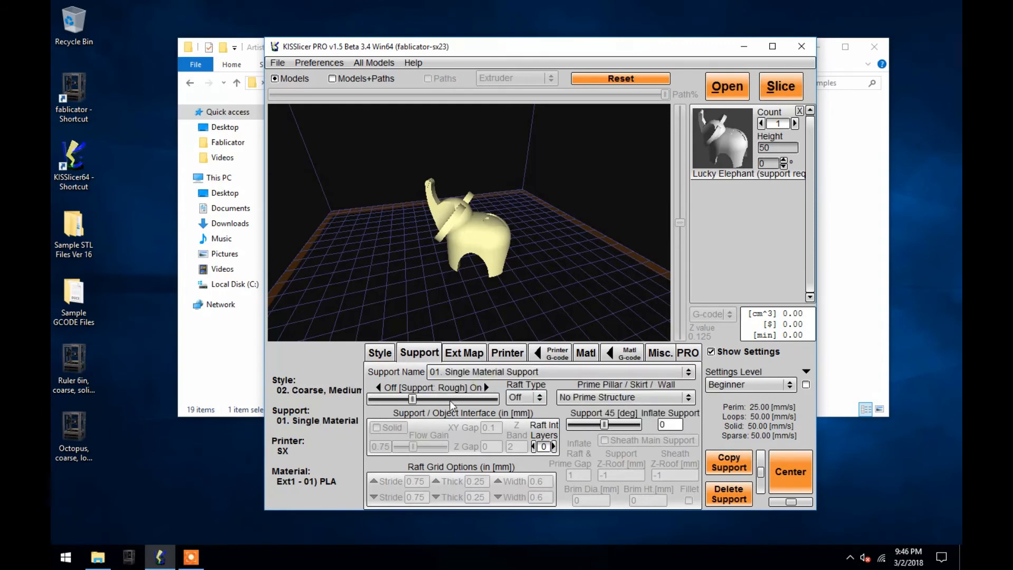
mouse_move(450, 404)
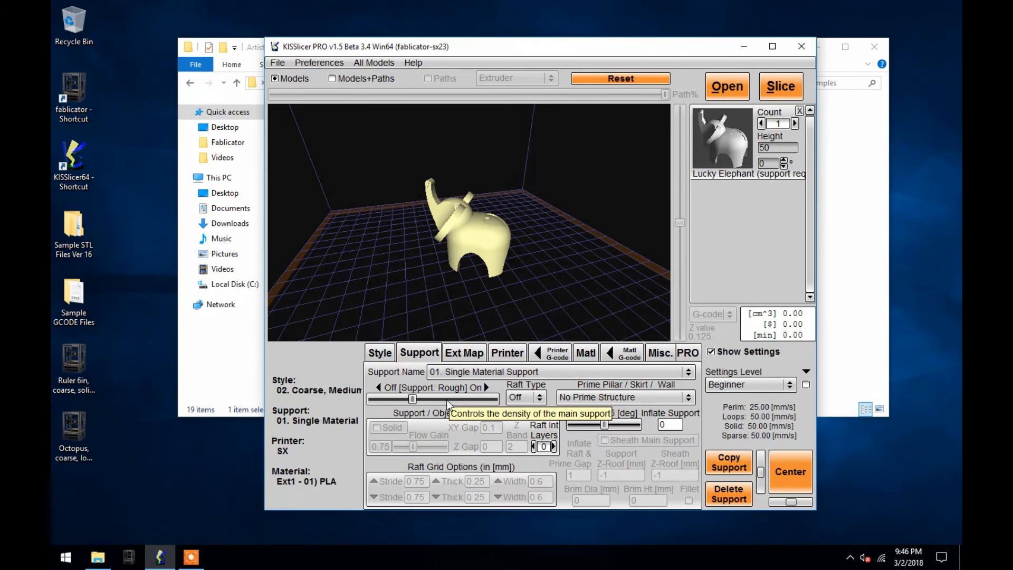
mouse_move(412, 398)
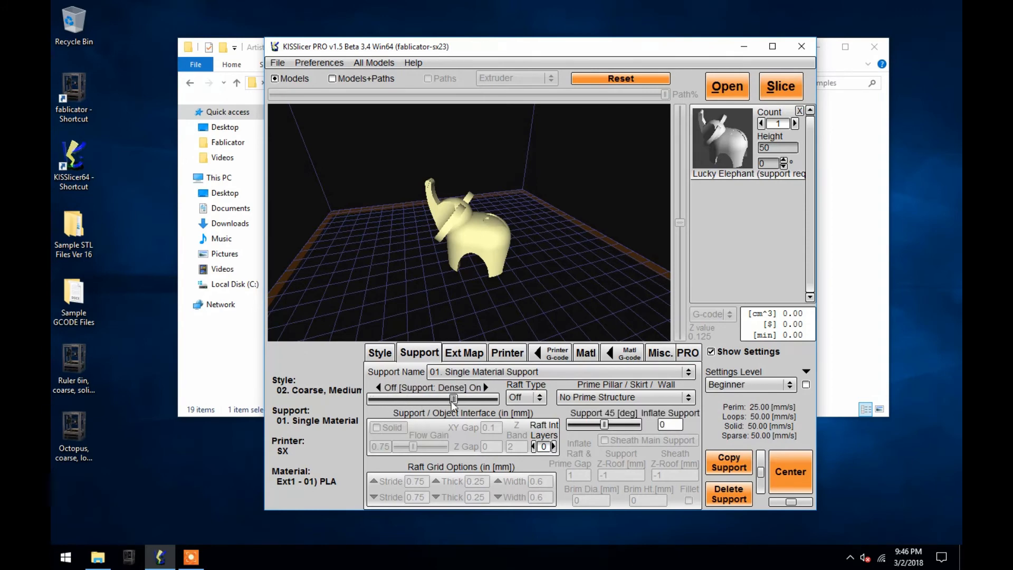
Set the single-material support density back to rough
click(481, 387)
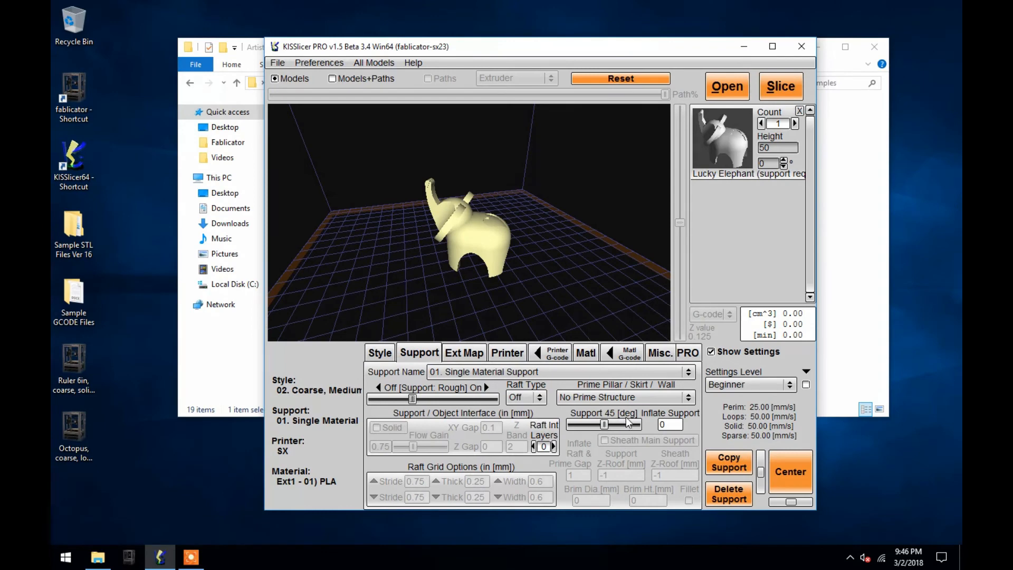
mouse_move(603, 424)
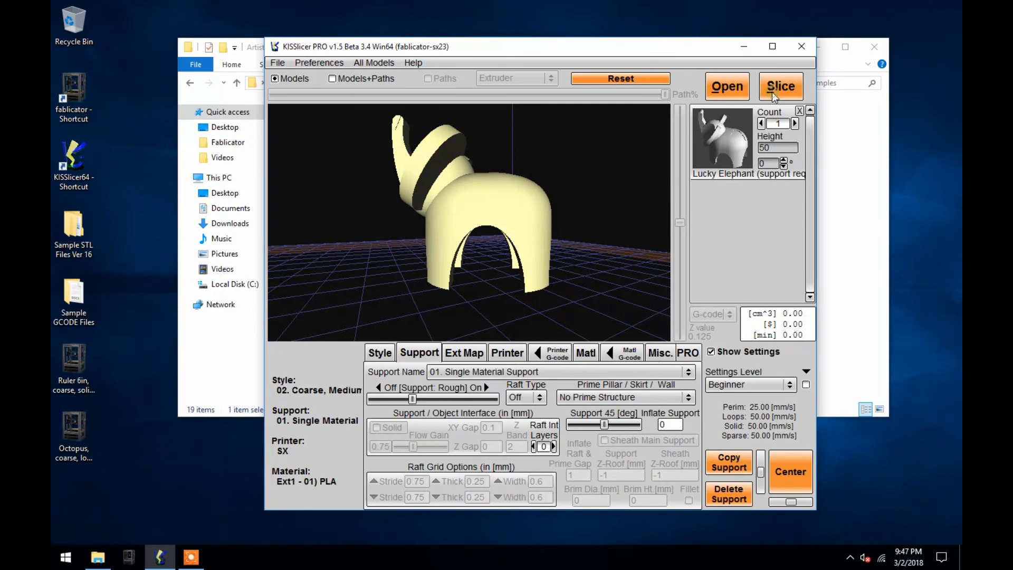
Slice the elephant and save its G-code to the Desktop as Lucky Elephant (support required)
click(781, 86)
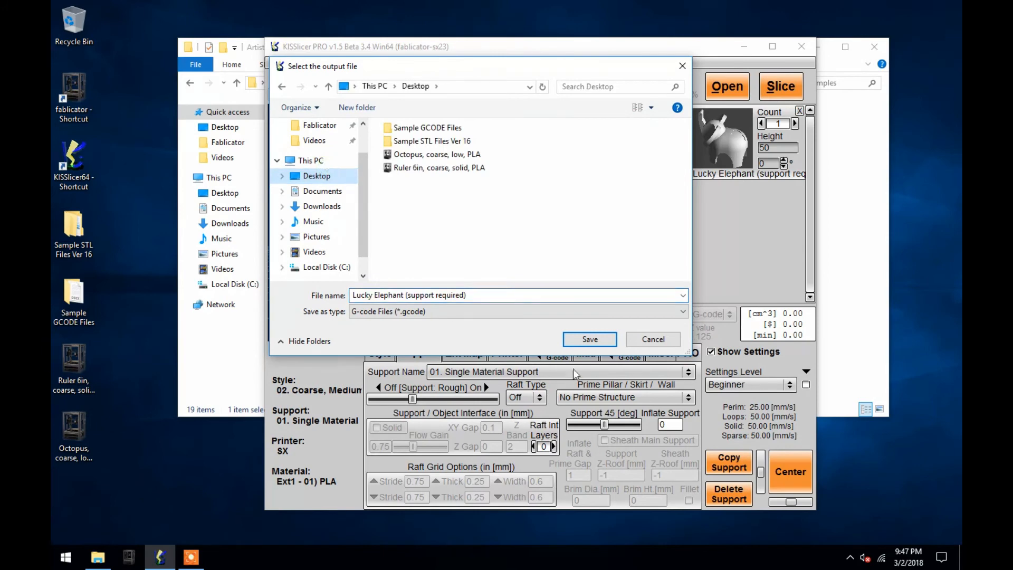
click(588, 339)
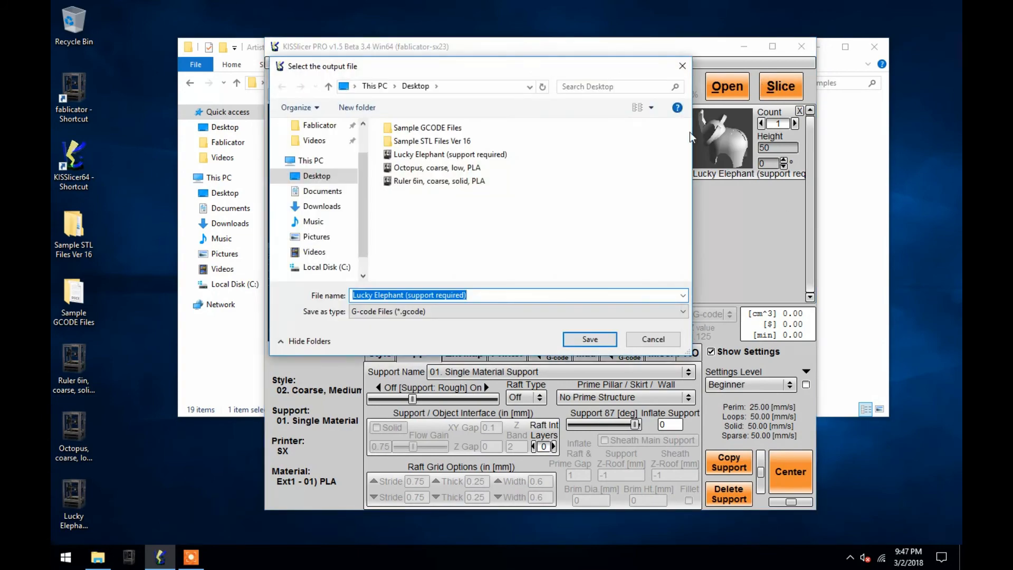
Re-slice at the 87° support angle, overwriting the existing elephant G-code
click(589, 339)
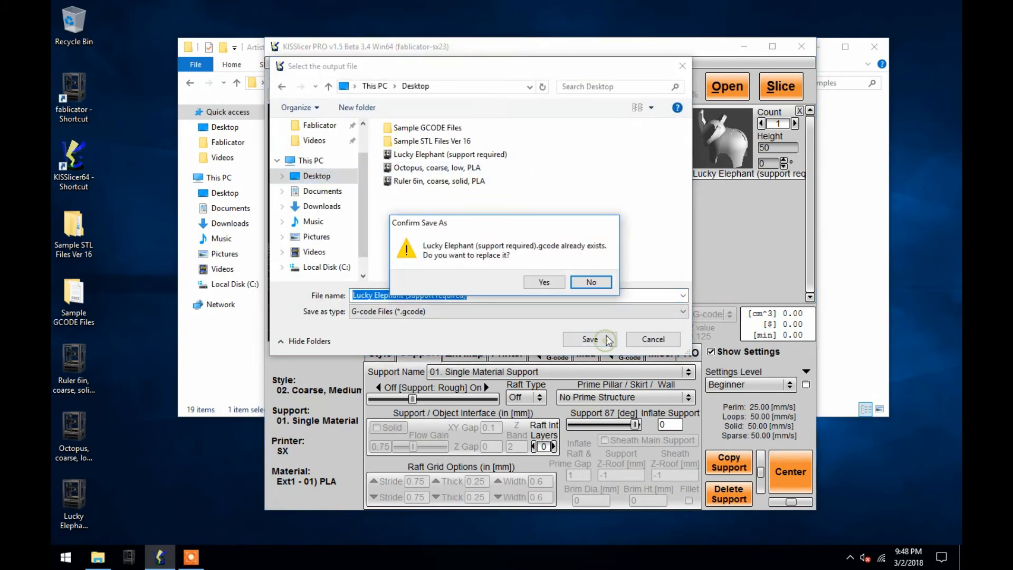
click(543, 281)
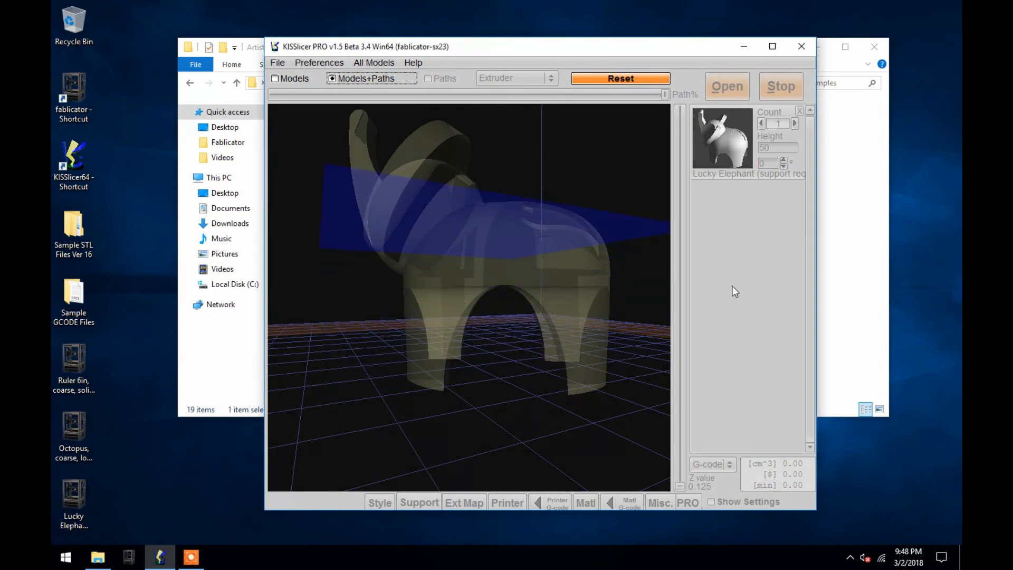
click(710, 351)
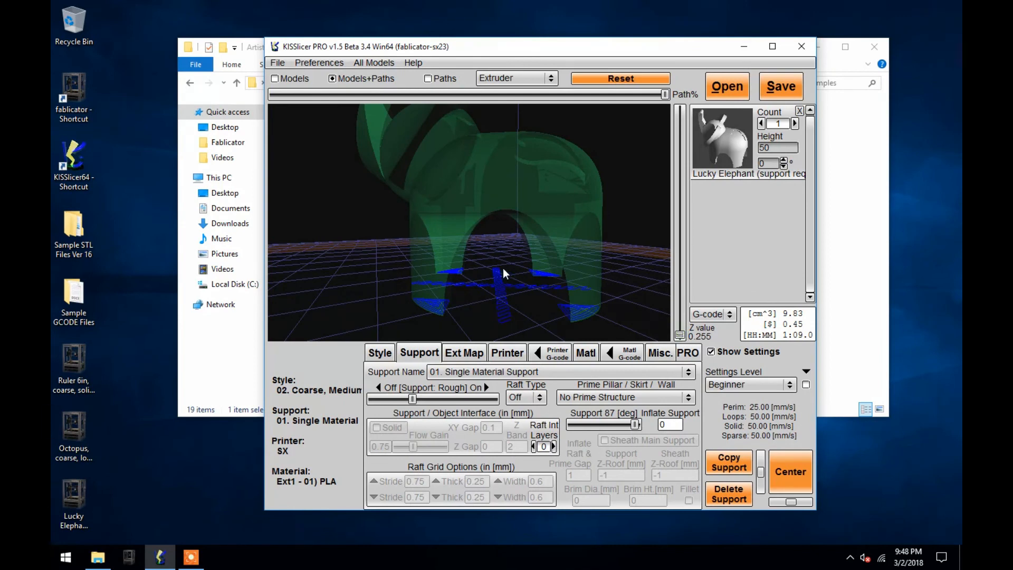
mouse_move(516, 215)
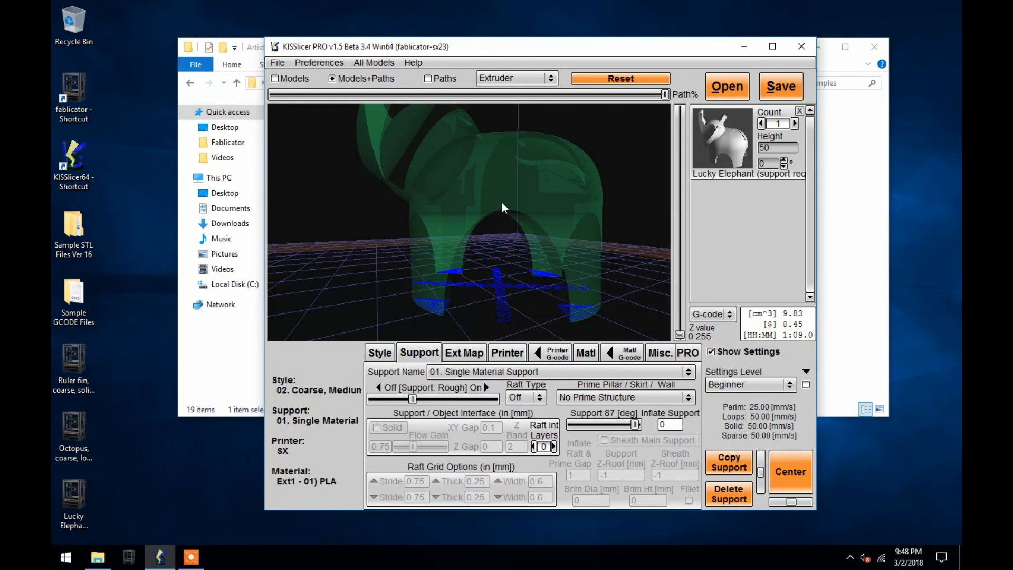
mouse_move(504, 330)
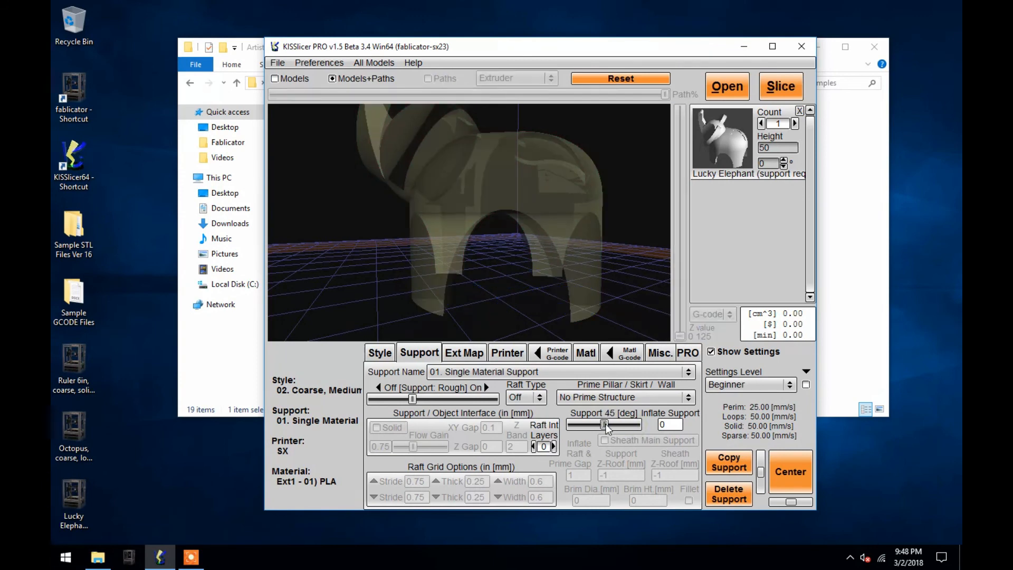
mouse_move(702, 280)
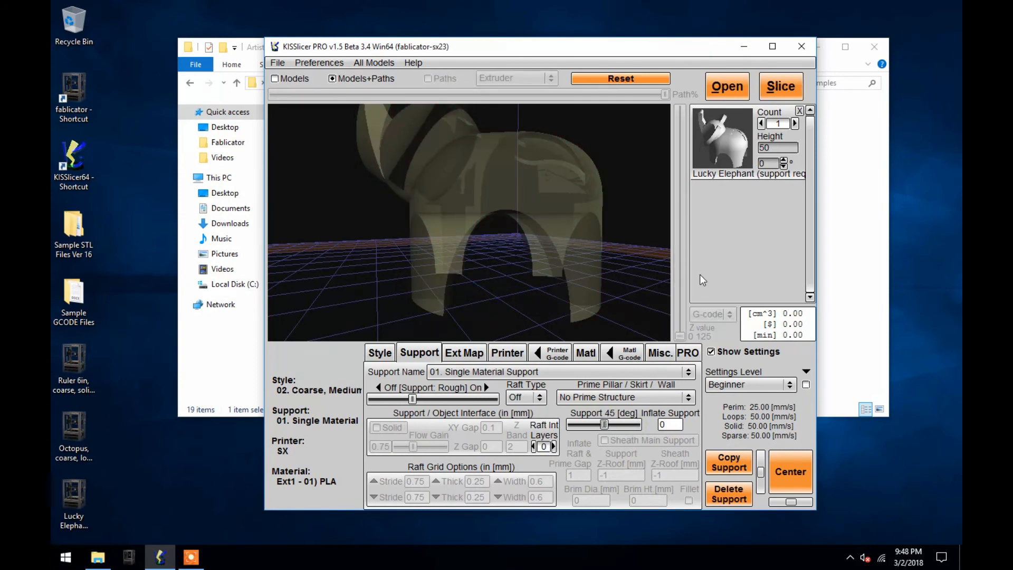
Slice the elephant with the 45° support angle, prompting for the output G-code file
click(781, 85)
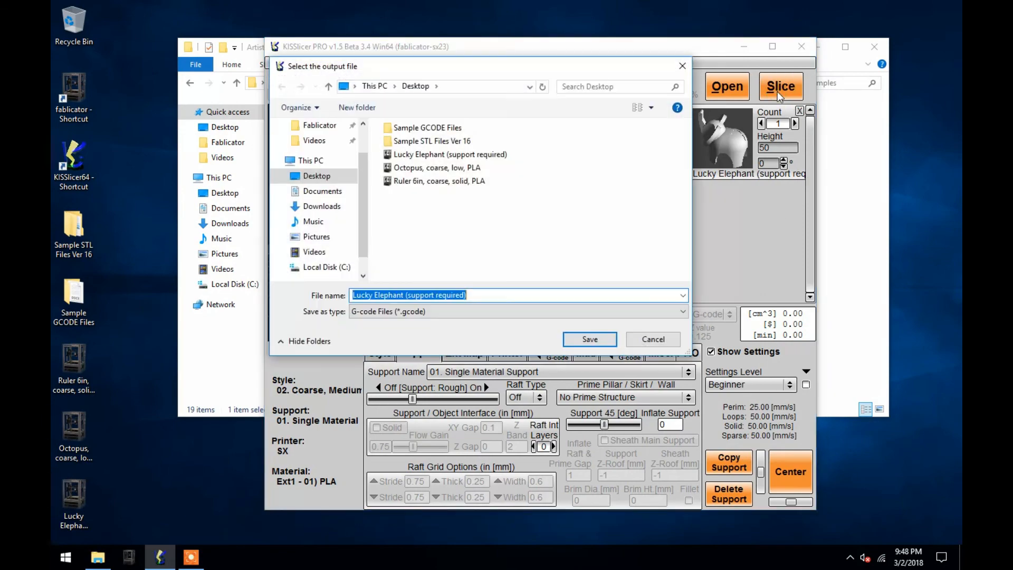